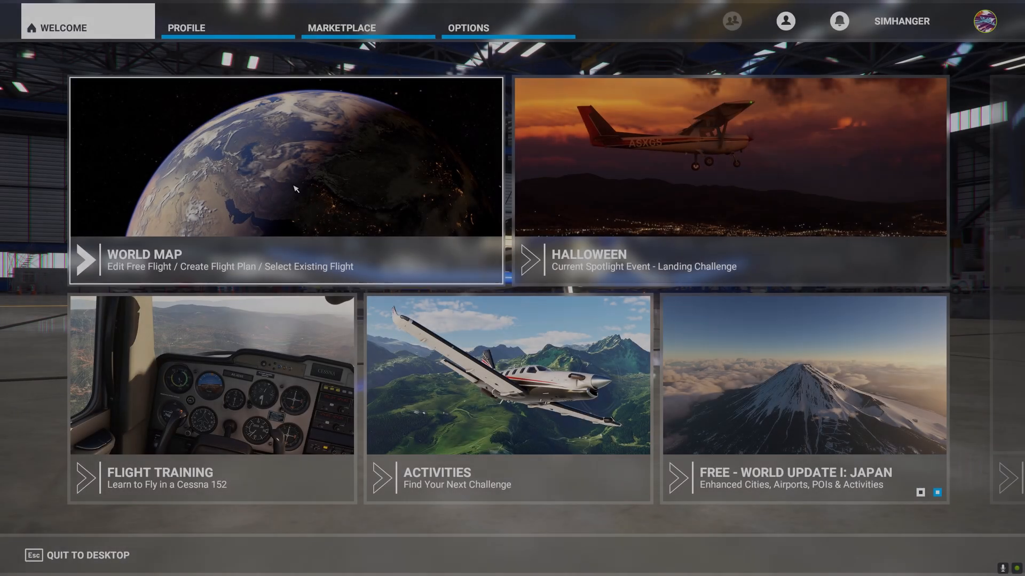
- On the world map, pick the ICON A5 from the aircraft selection list
click(286, 183)
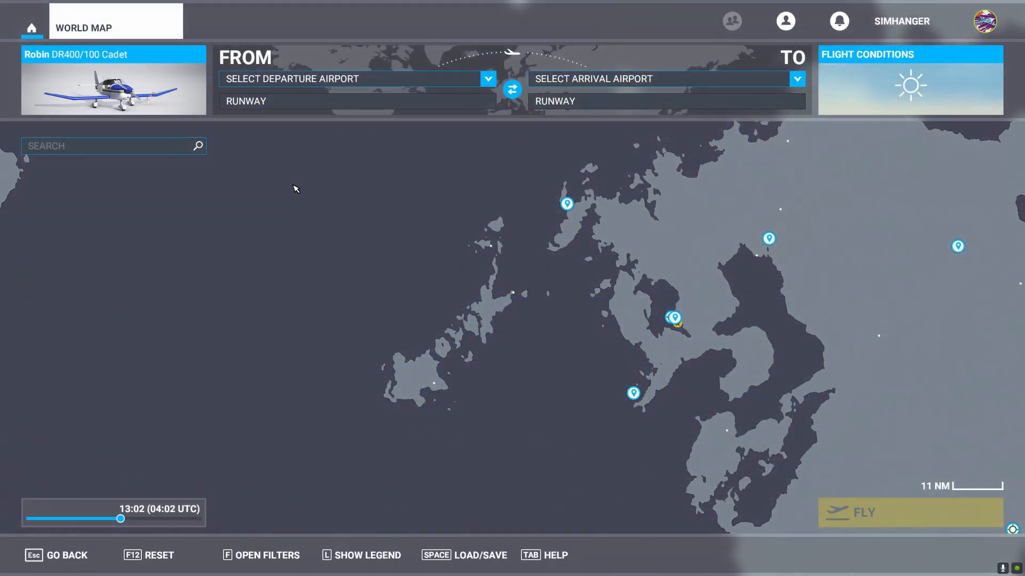
mouse_move(134, 82)
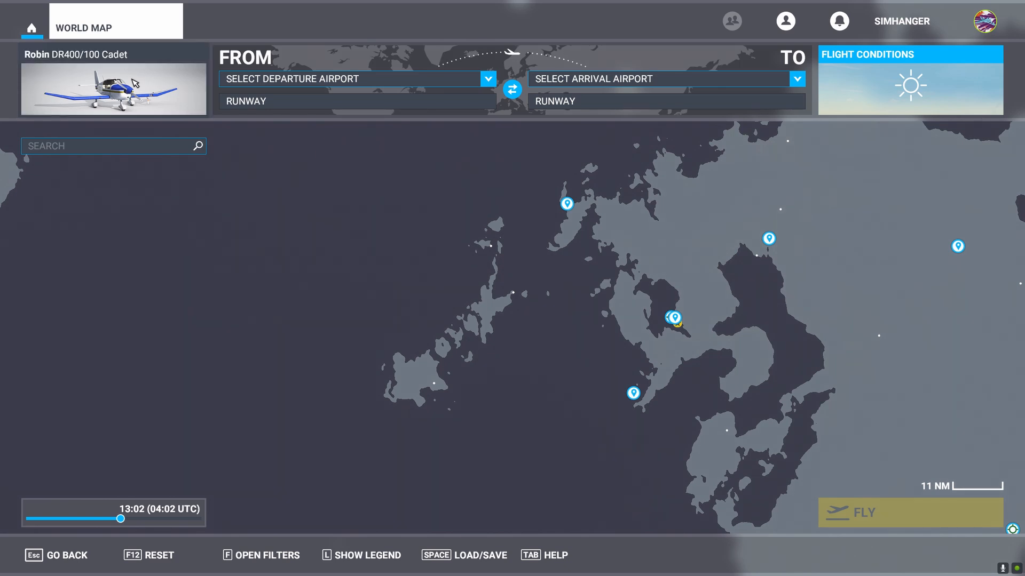
click(113, 90)
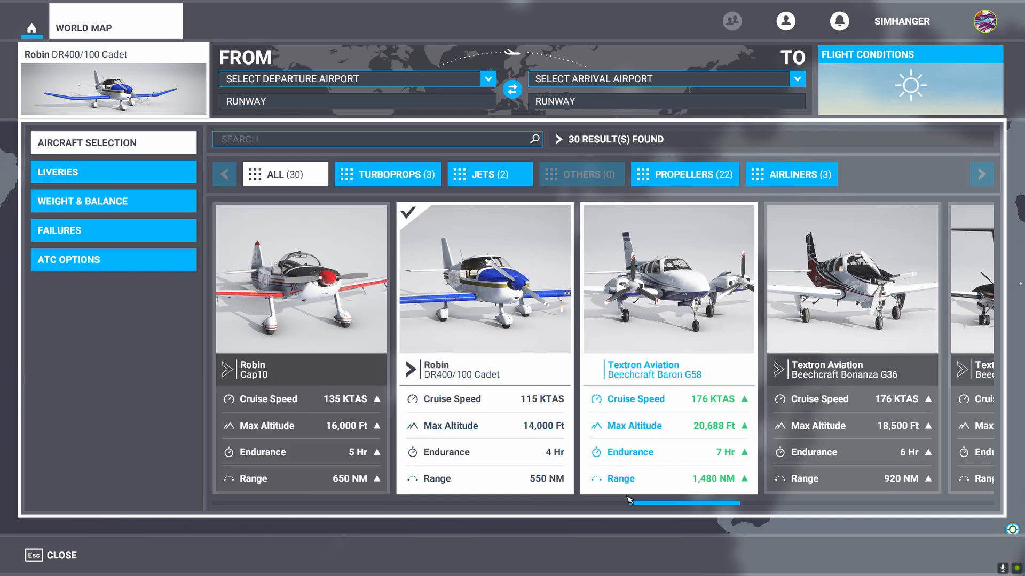
scroll(left, 3)
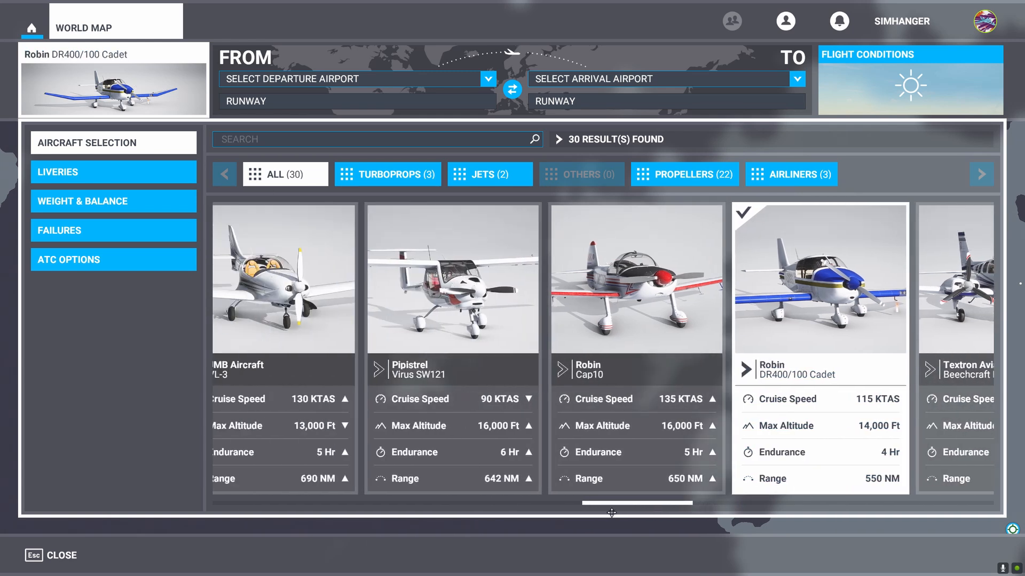
scroll(left, 3)
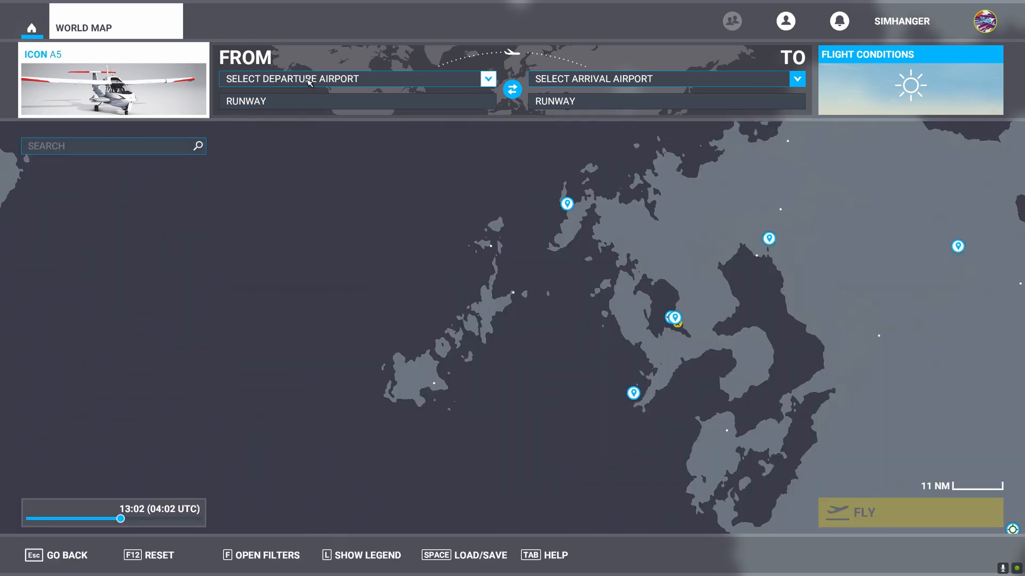
- Search 'rjdk' and choose RJDK Kamigoto as the departure airport
click(486, 78)
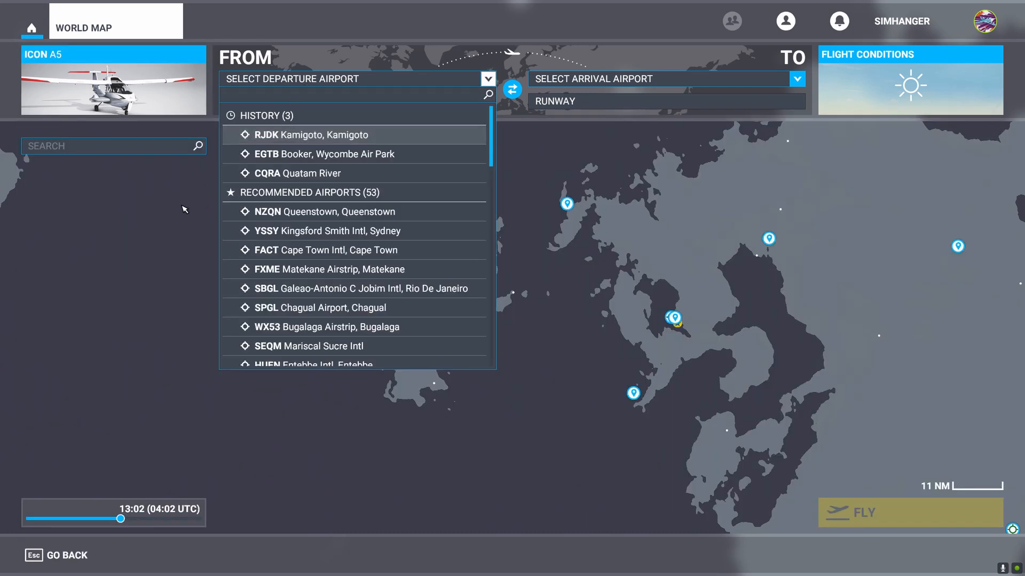
text(r)
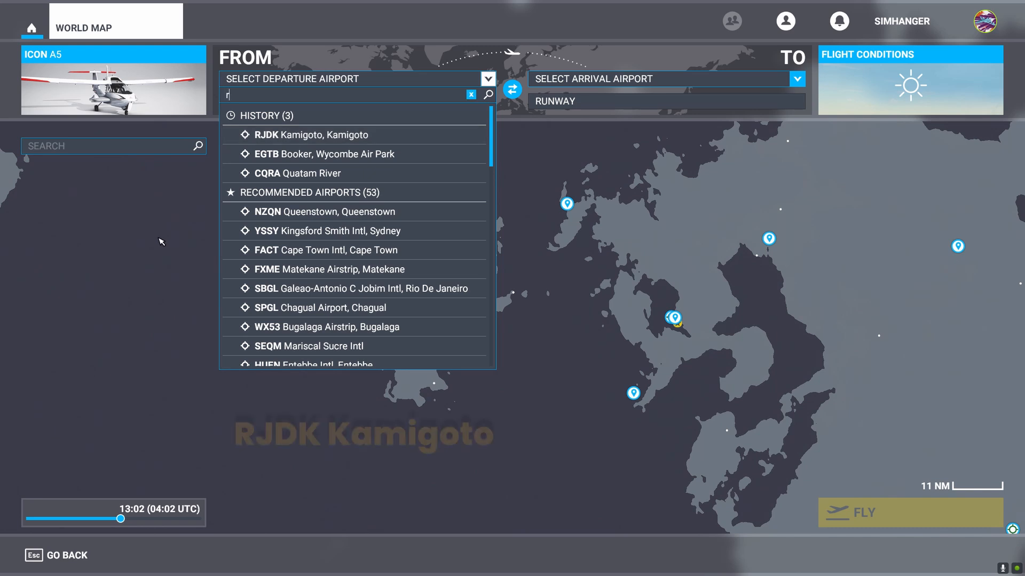
text(jdk)
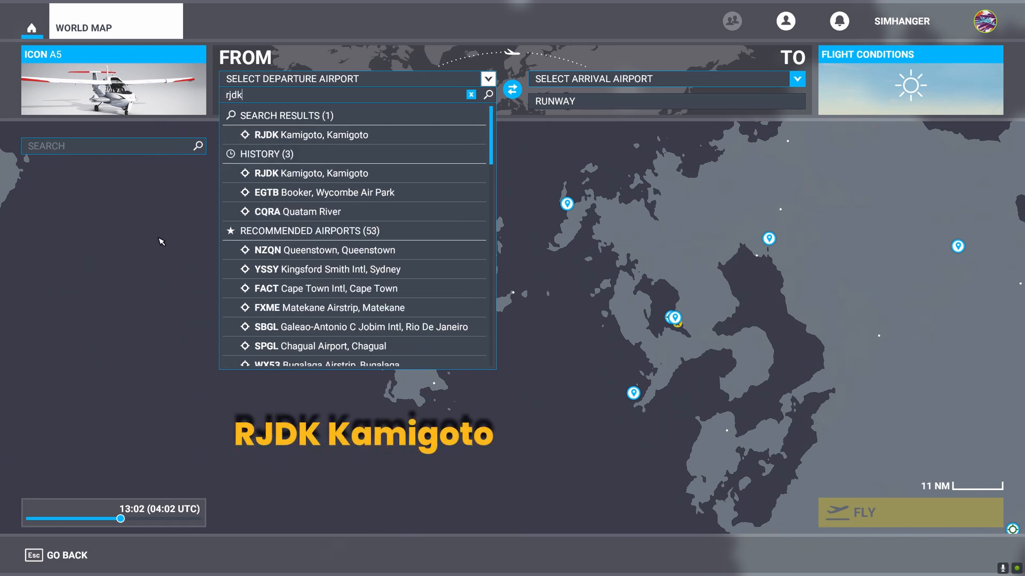
click(314, 134)
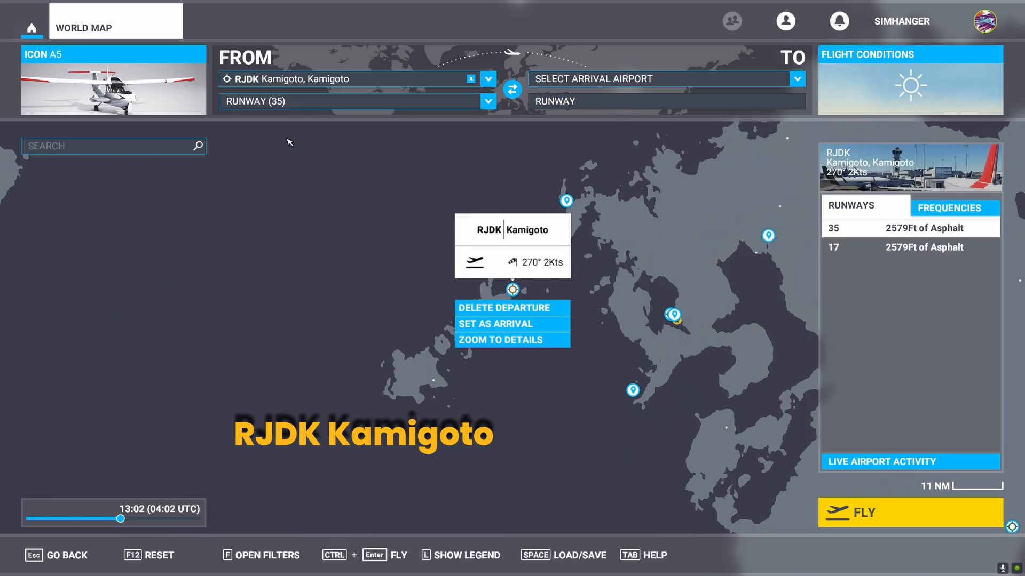
mouse_move(529, 344)
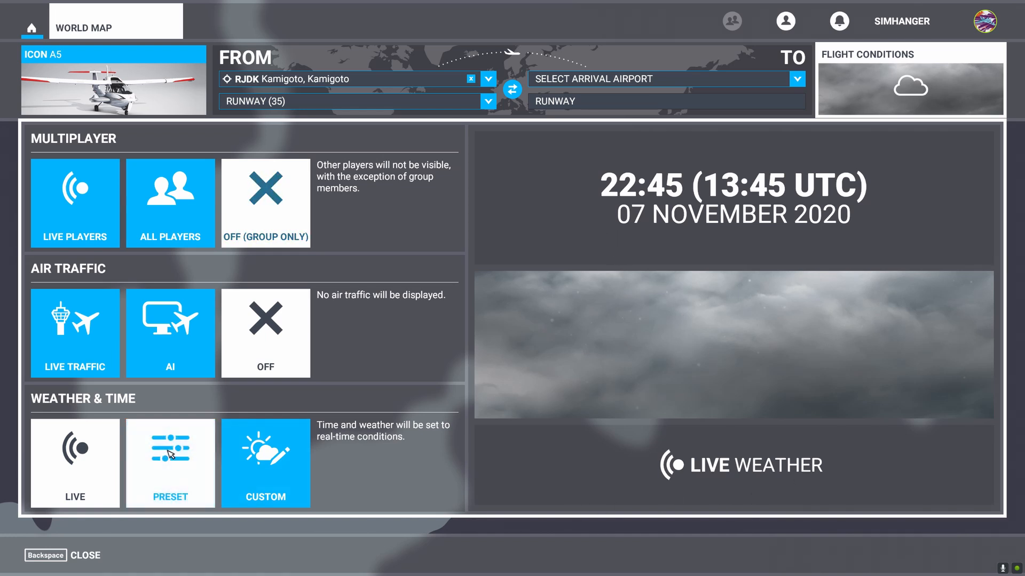
- Switch Weather & Time to Preset and select the Clear Skies preset
click(170, 462)
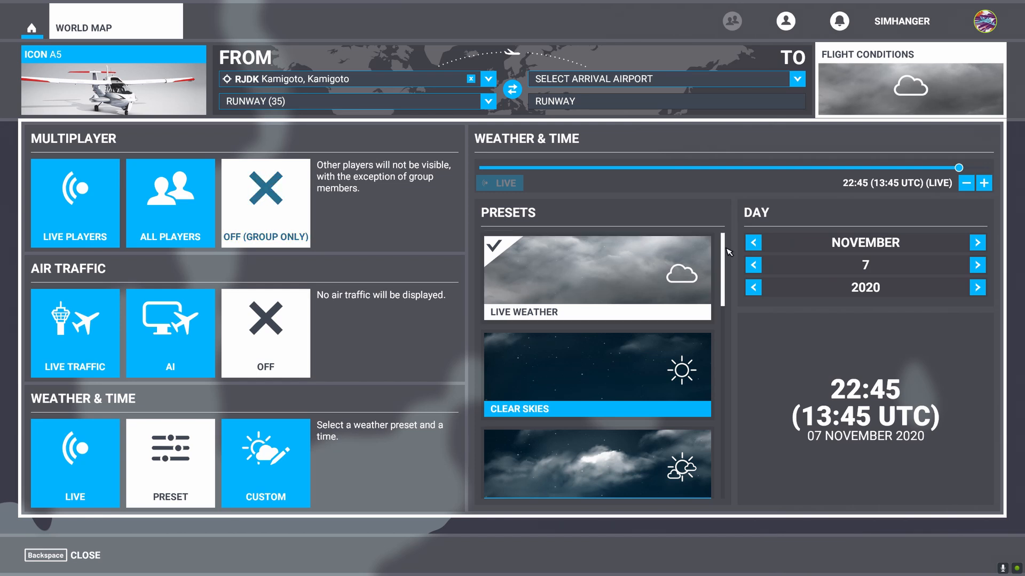
scroll(down, 3)
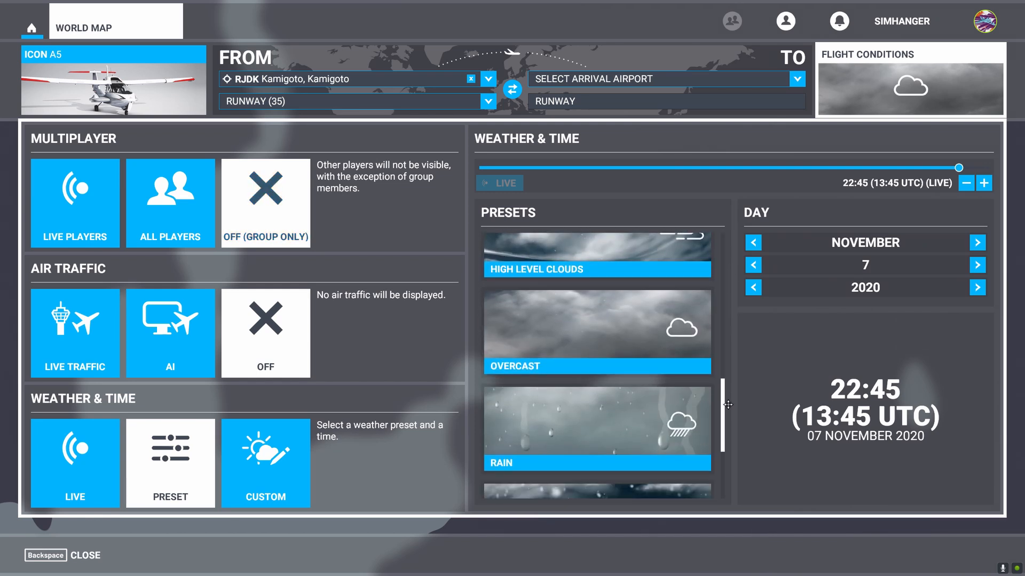
scroll(down, 3)
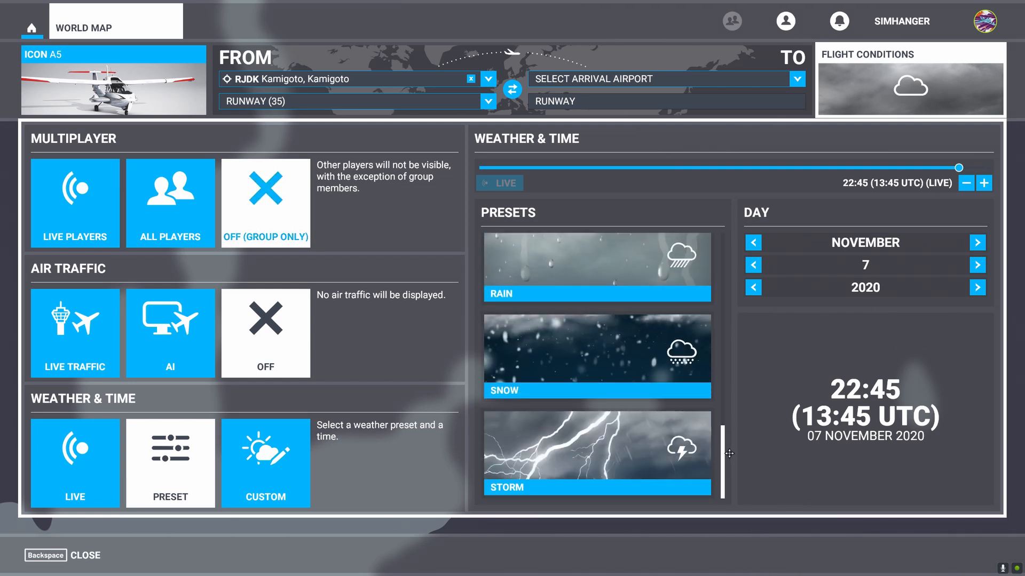
scroll(up, 3)
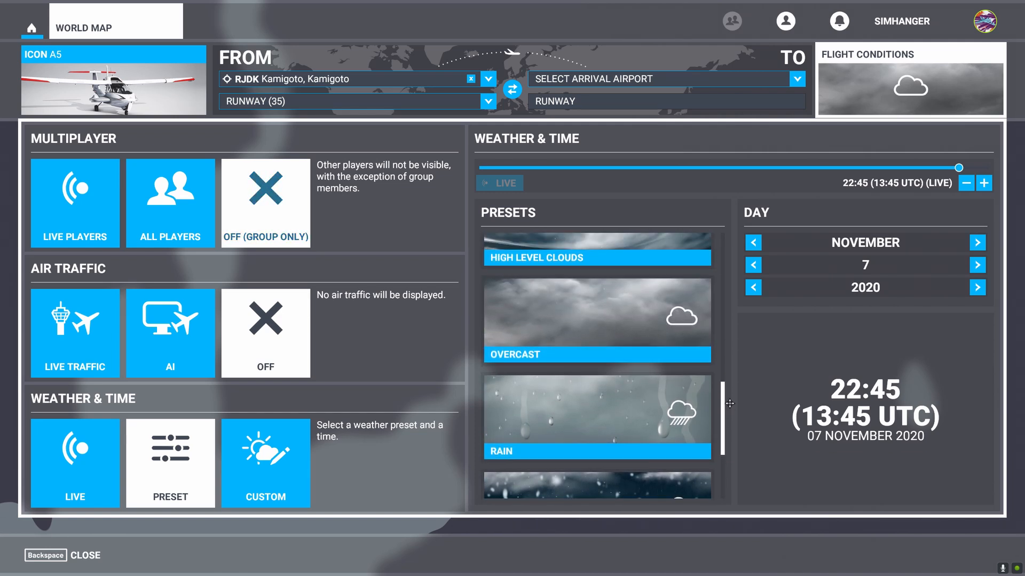
scroll(up, 3)
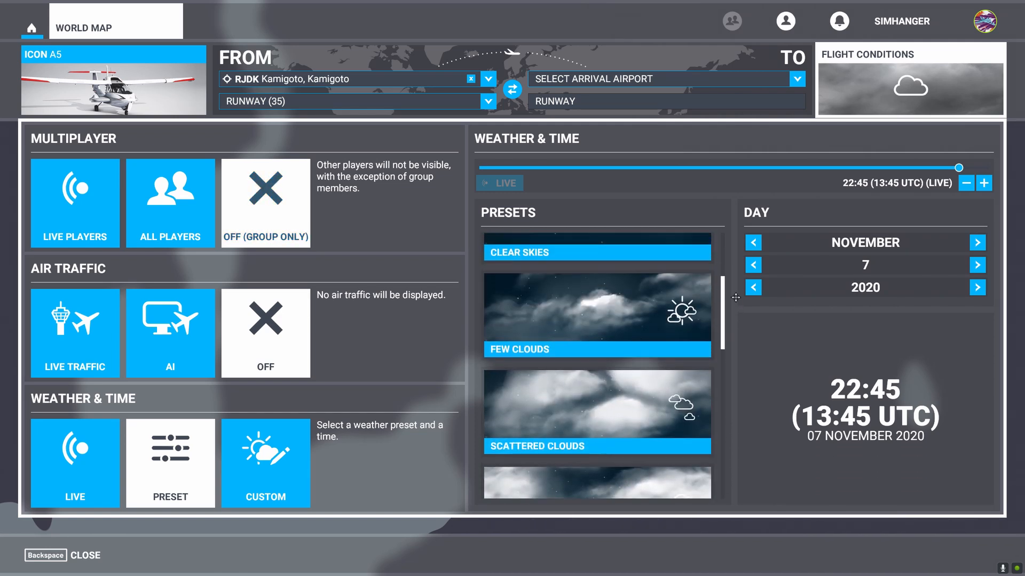
scroll(up, 3)
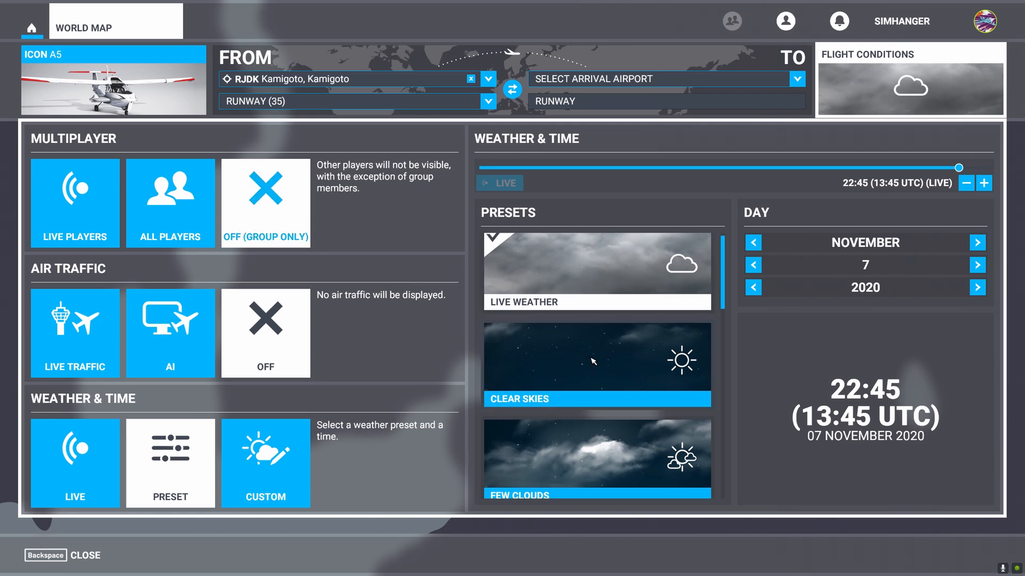
click(596, 364)
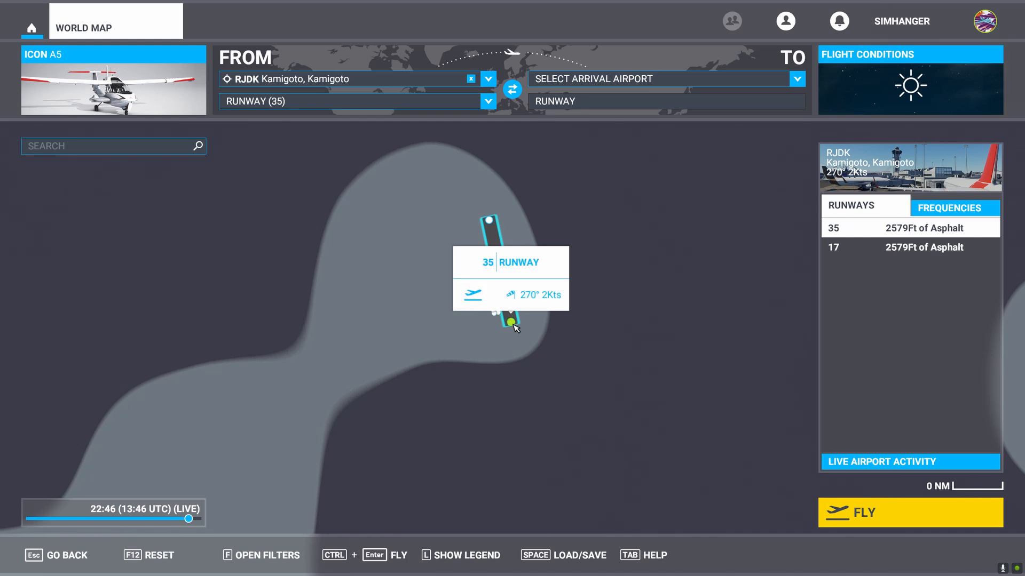
mouse_move(497, 314)
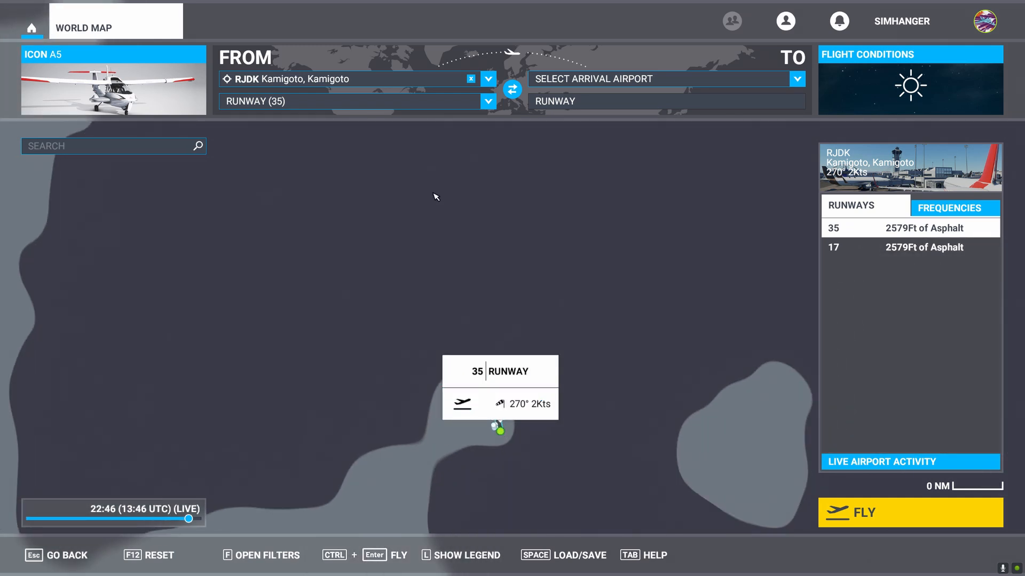
mouse_move(443, 231)
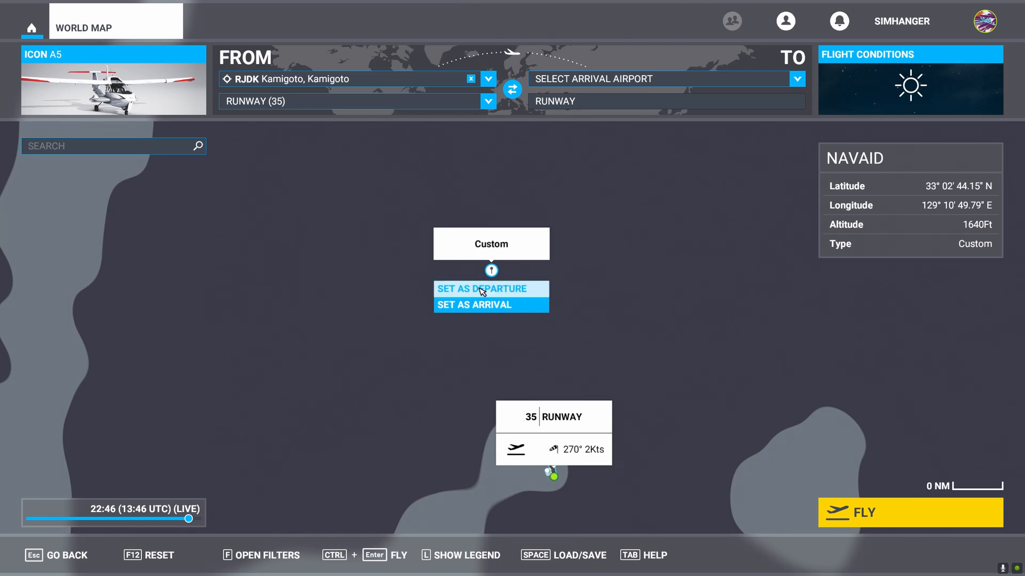
- Make the custom map point the departure and RJDK Kamigoto the arrival, zooming in on the route
click(482, 288)
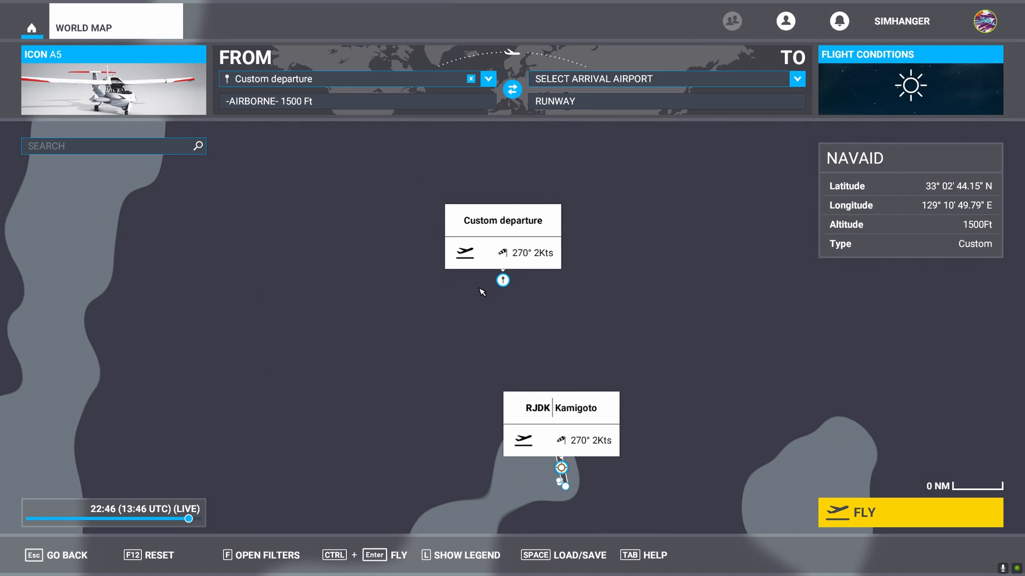
mouse_move(547, 401)
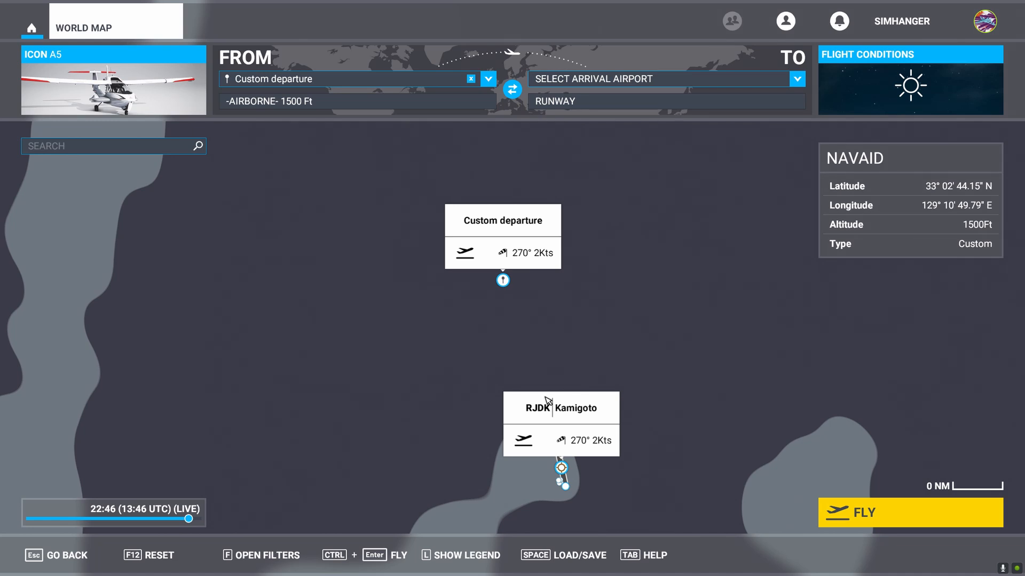
click(561, 468)
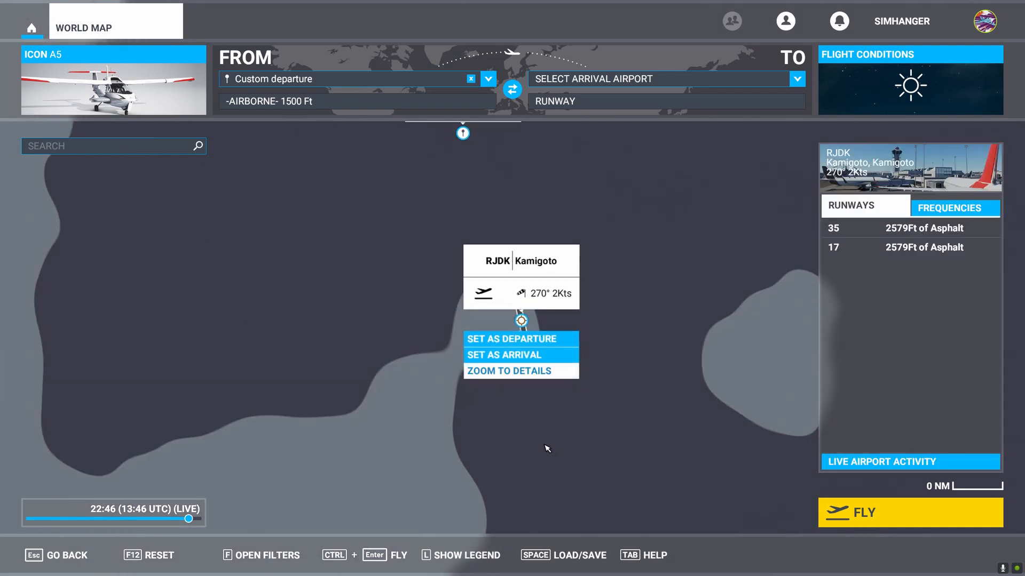
mouse_move(521, 355)
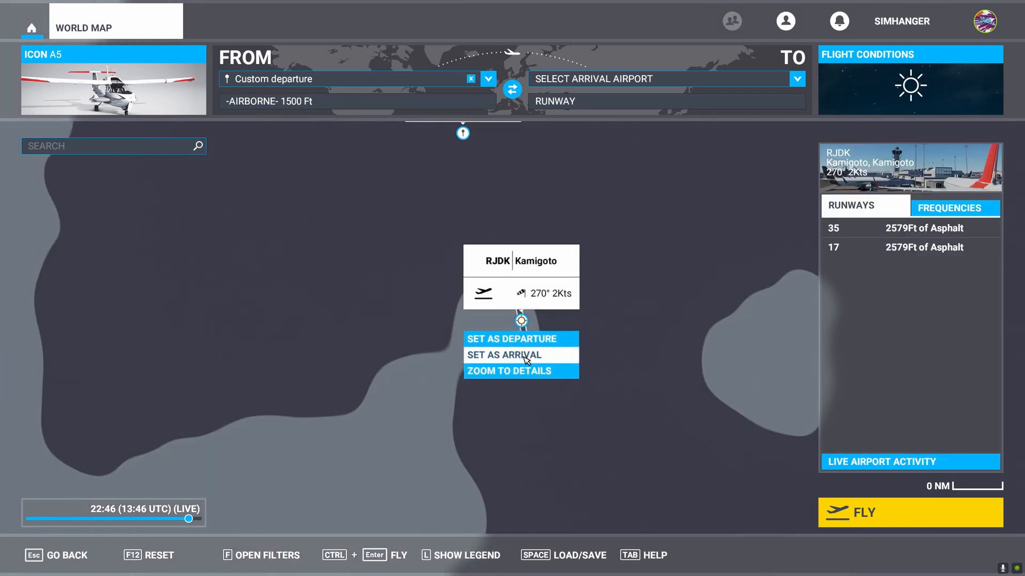
click(503, 355)
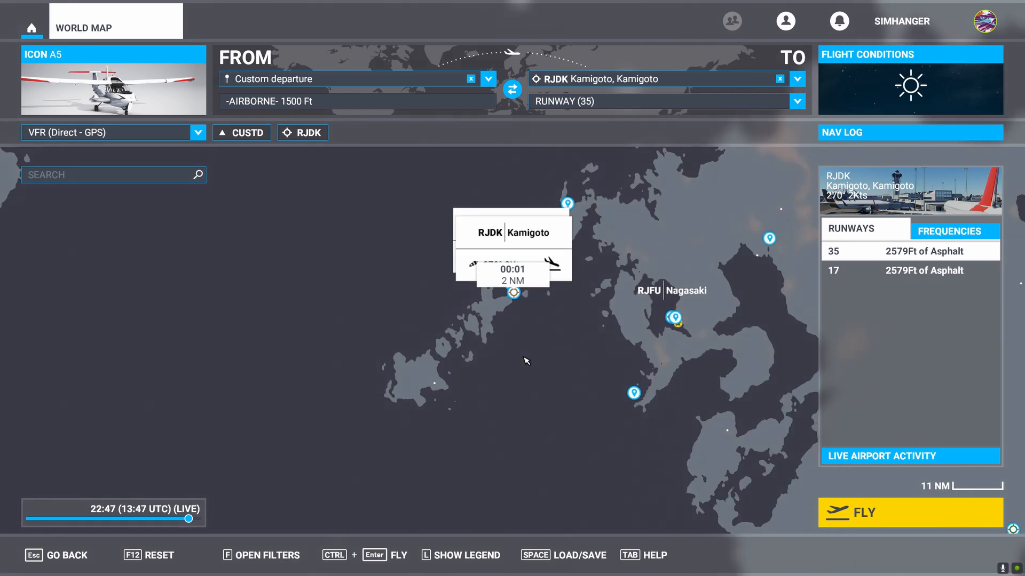
mouse_move(523, 320)
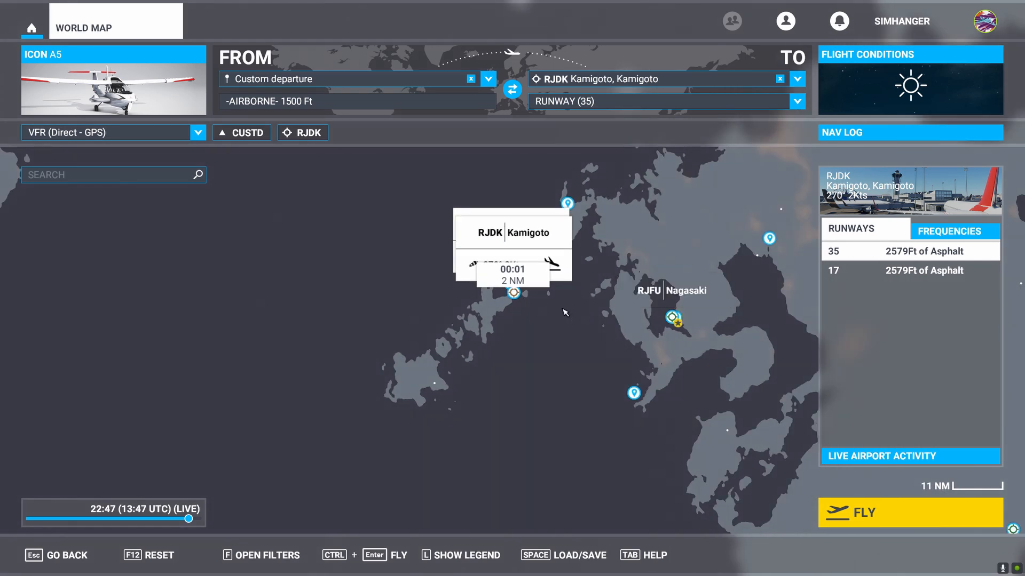
scroll(up, 3)
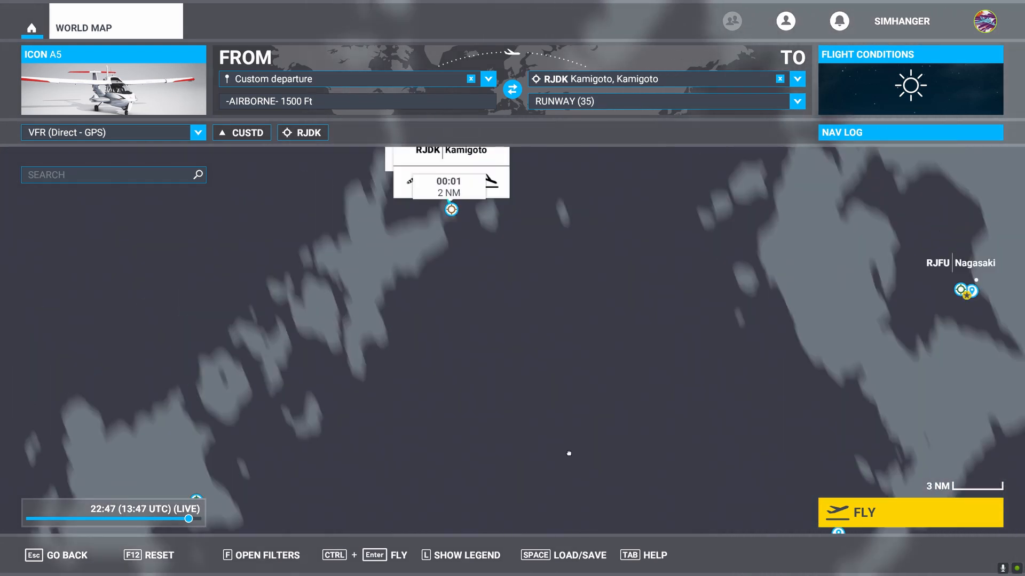
scroll(up, 3)
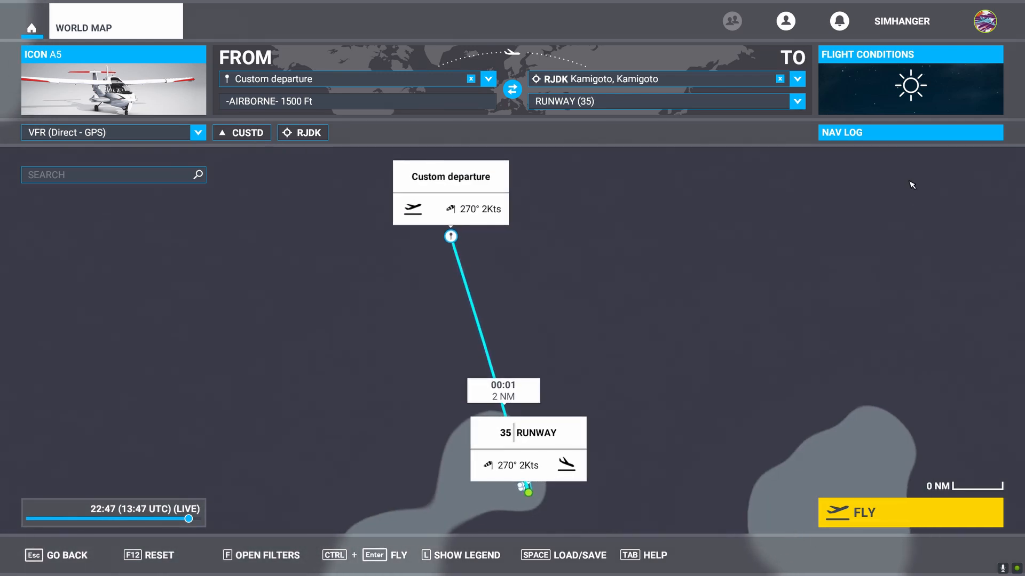
- Set the nav log's cruise altitude to 1000 ft and return to the map
click(843, 133)
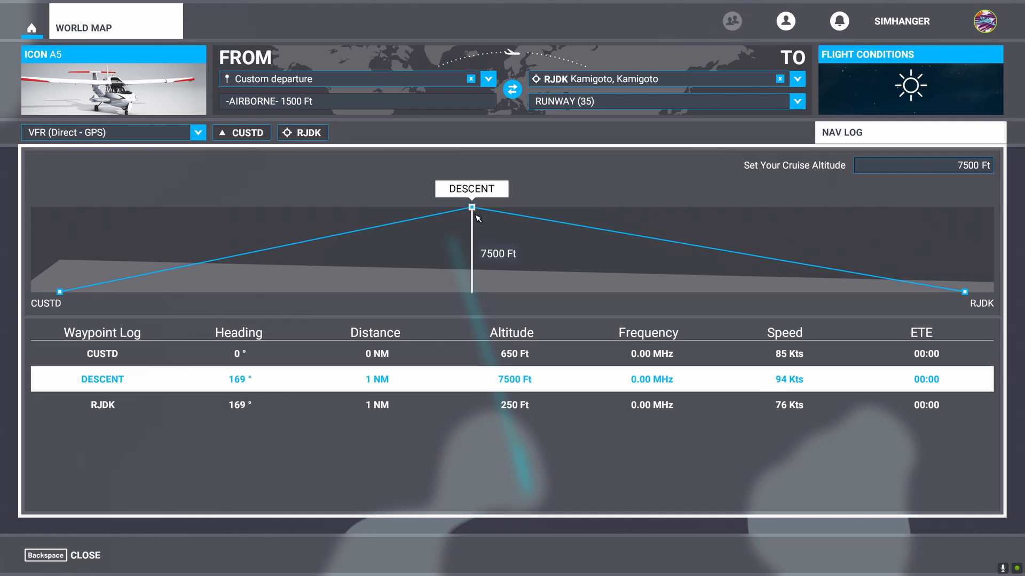
mouse_move(759, 207)
text(1)
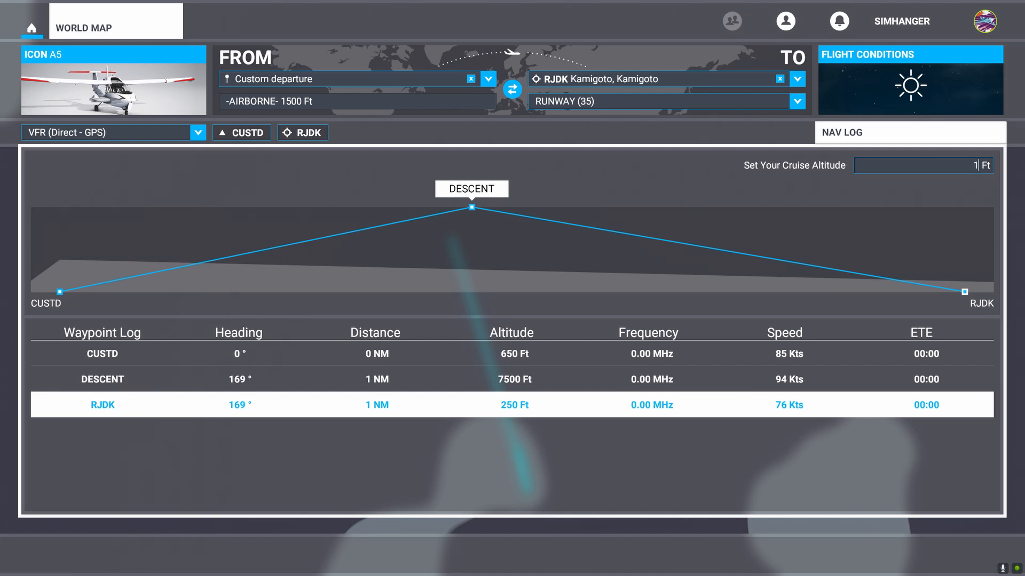
text(000)
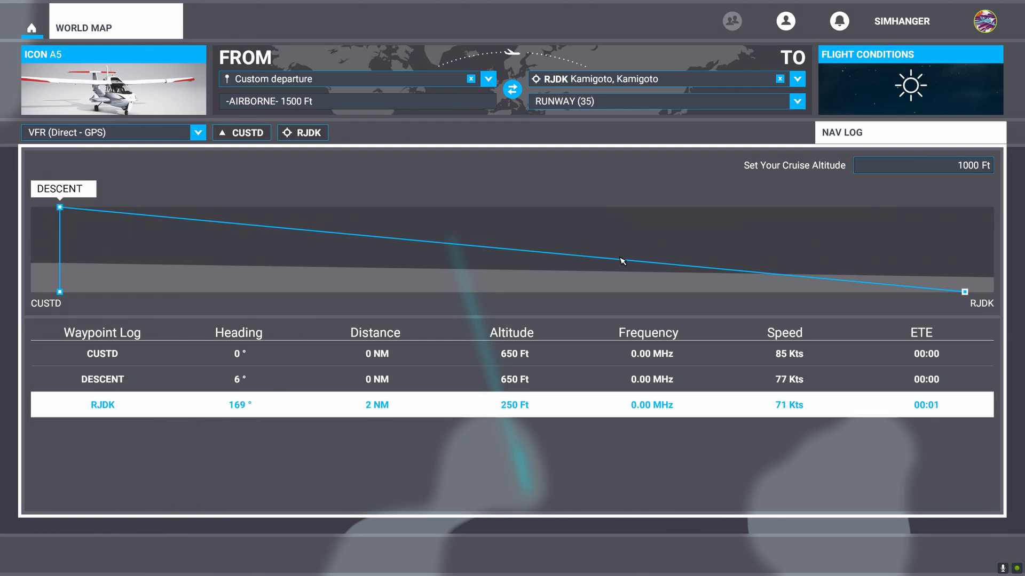
mouse_move(971, 227)
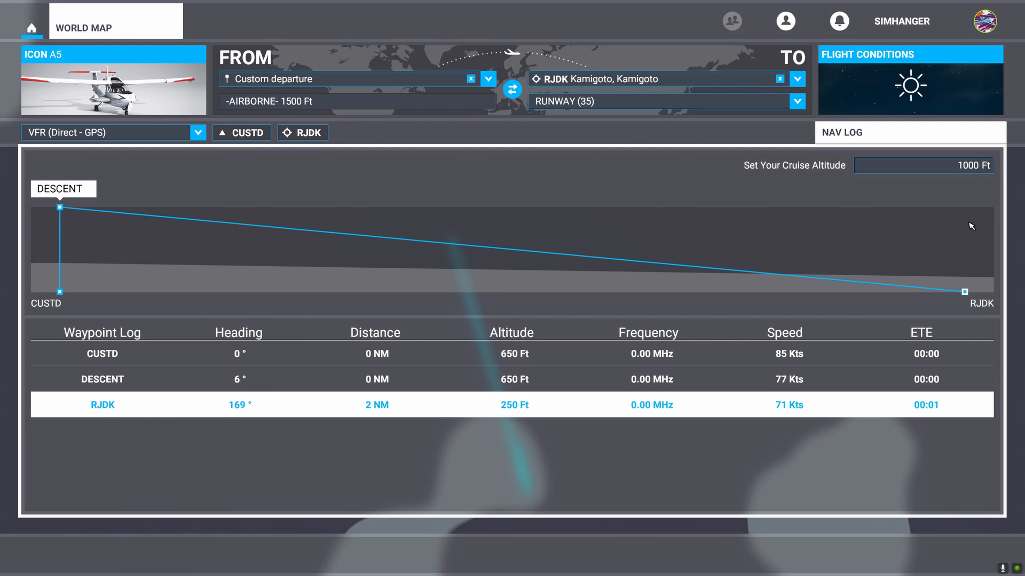
mouse_move(953, 212)
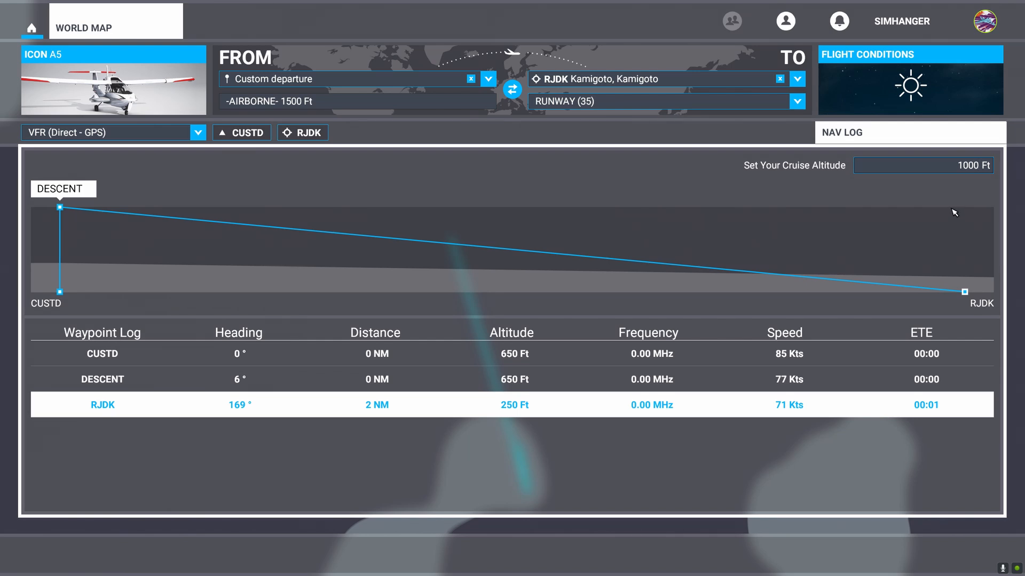
click(842, 132)
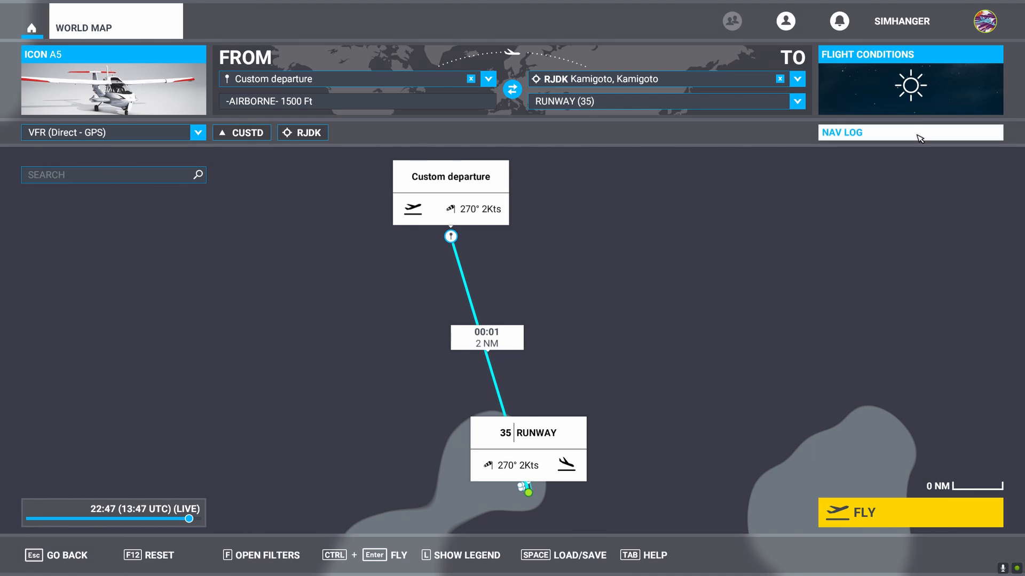
mouse_move(697, 458)
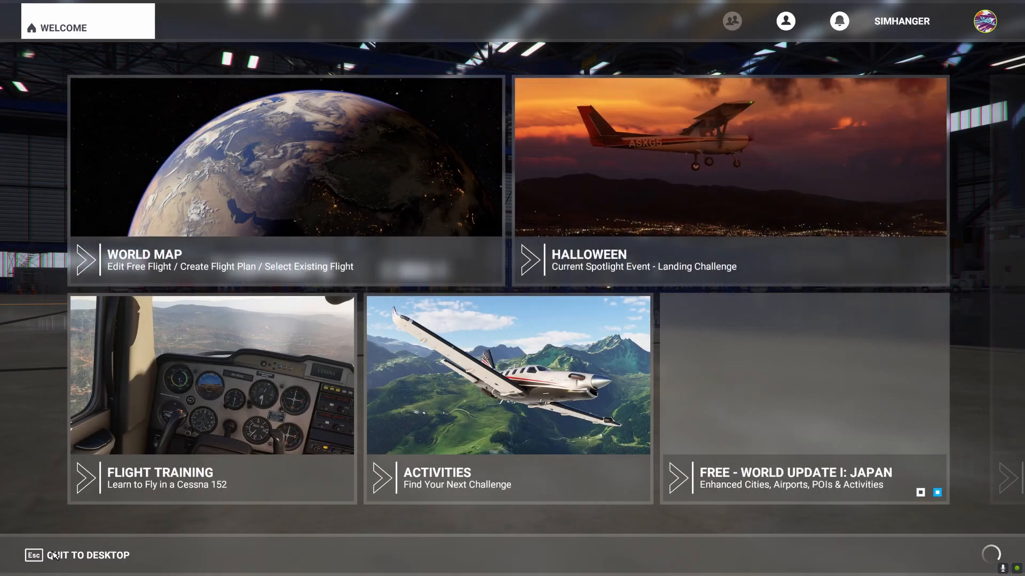
mouse_move(468, 36)
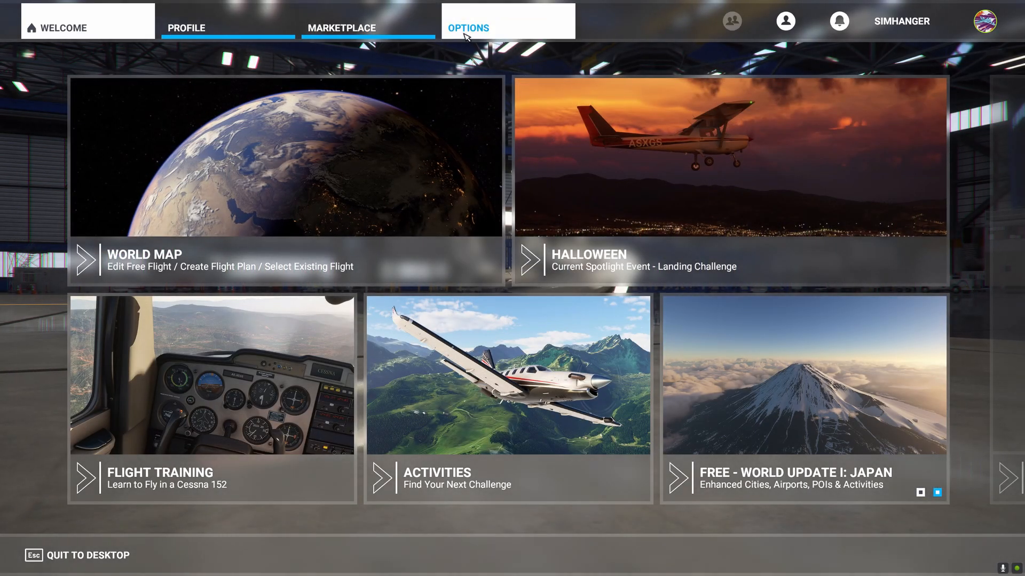
- Disable crash and aircraft stress damage in Assistance options, then apply, save and go back
click(468, 27)
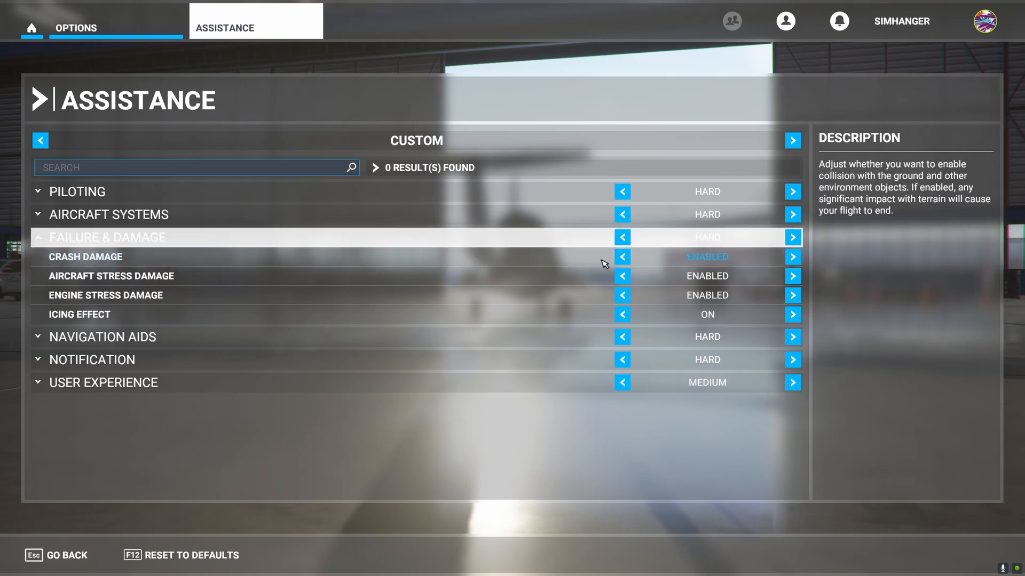
click(621, 256)
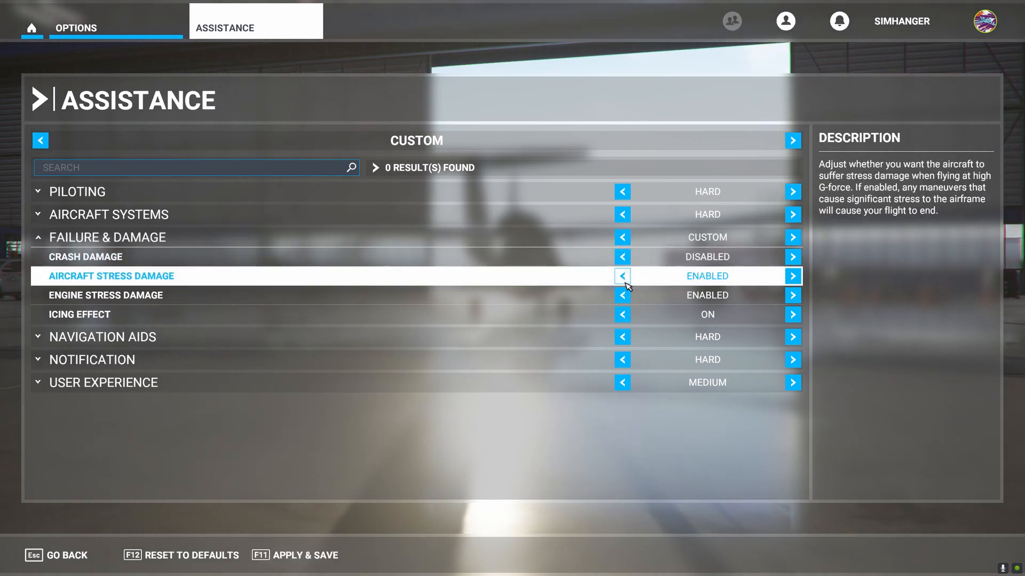
click(621, 276)
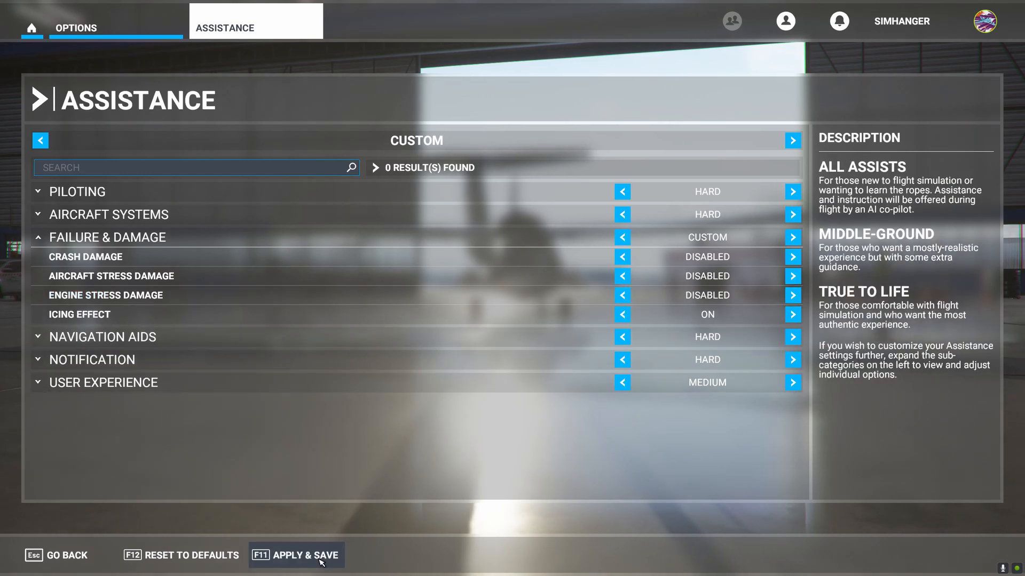
click(296, 555)
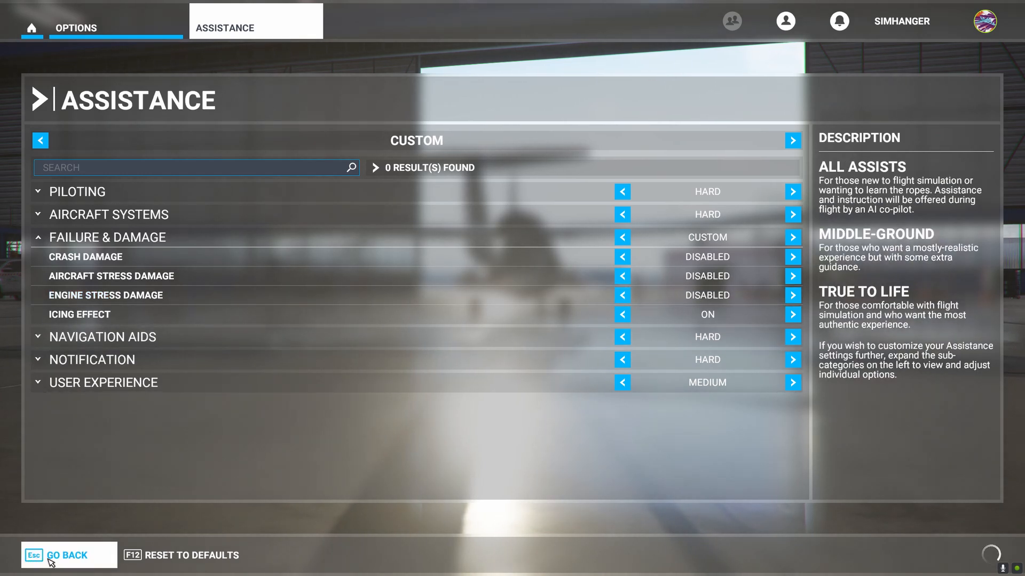
click(65, 555)
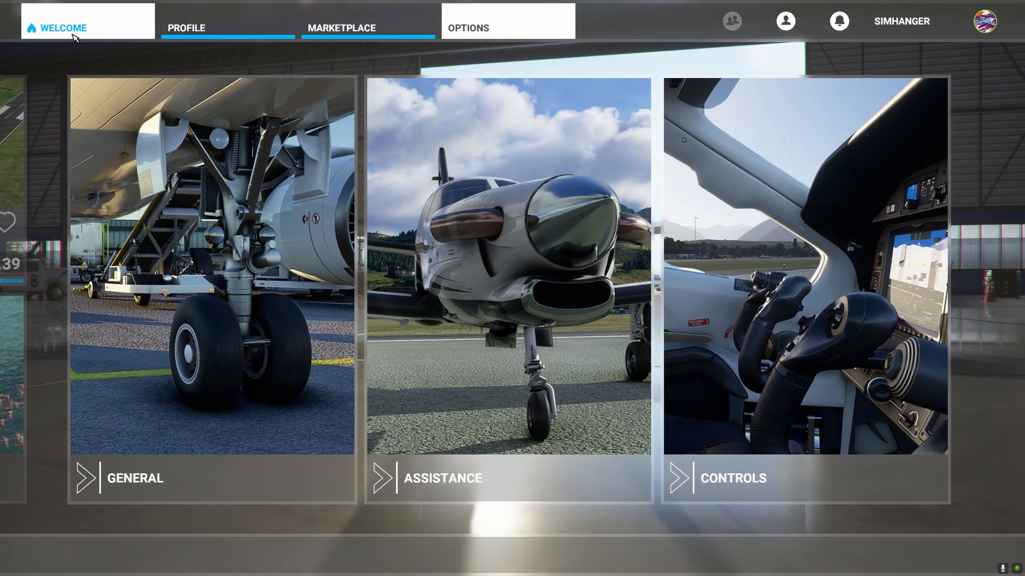
- Reopen the world map from the welcome screen and launch the flight at 11:15
click(63, 27)
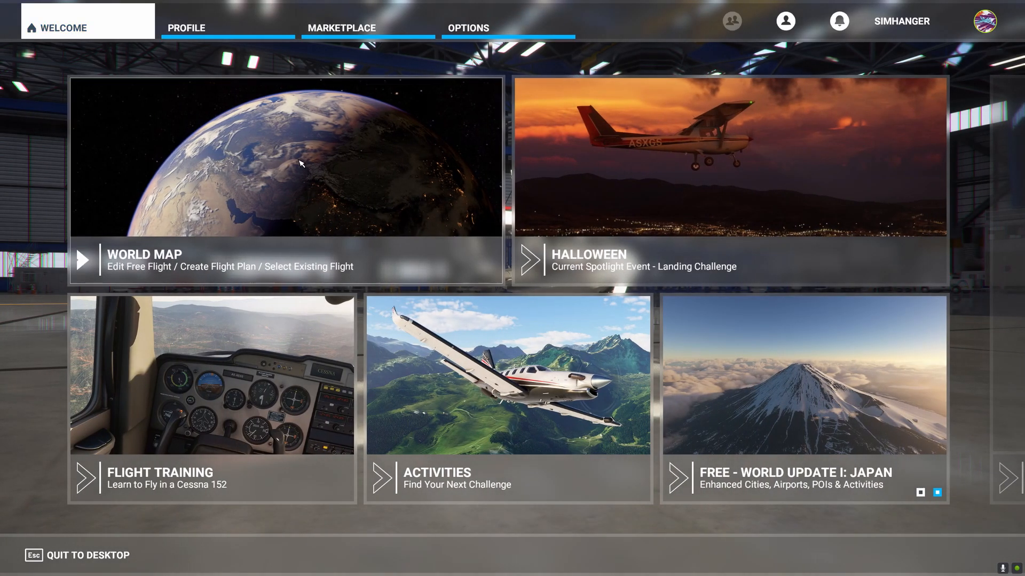
click(285, 157)
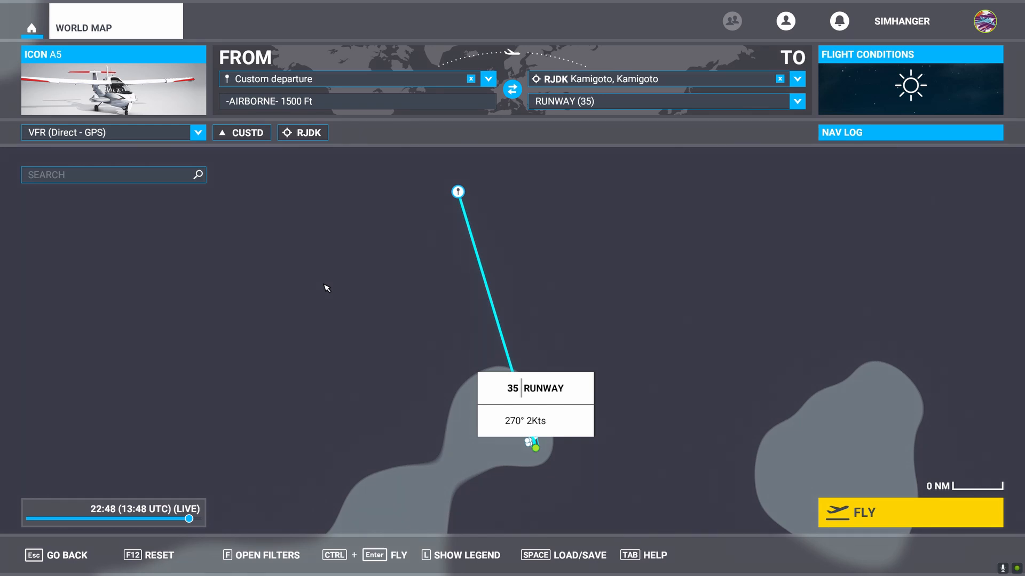
mouse_move(207, 512)
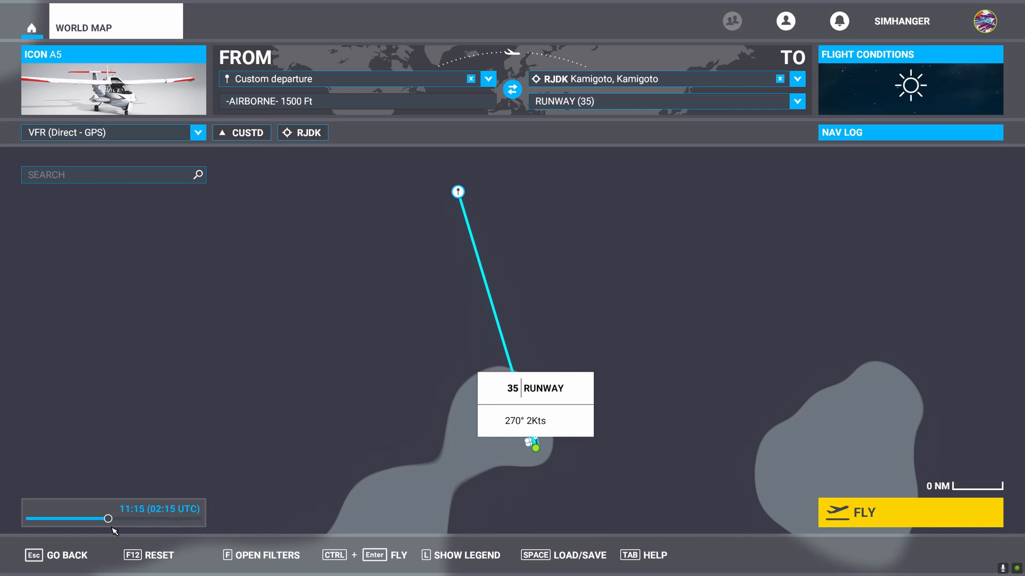
mouse_move(862, 512)
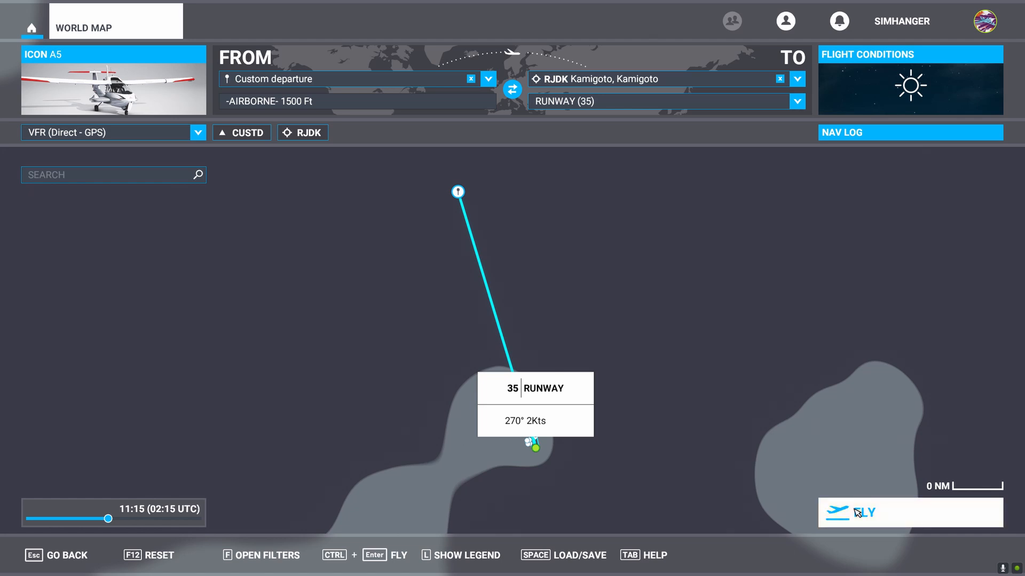
click(908, 513)
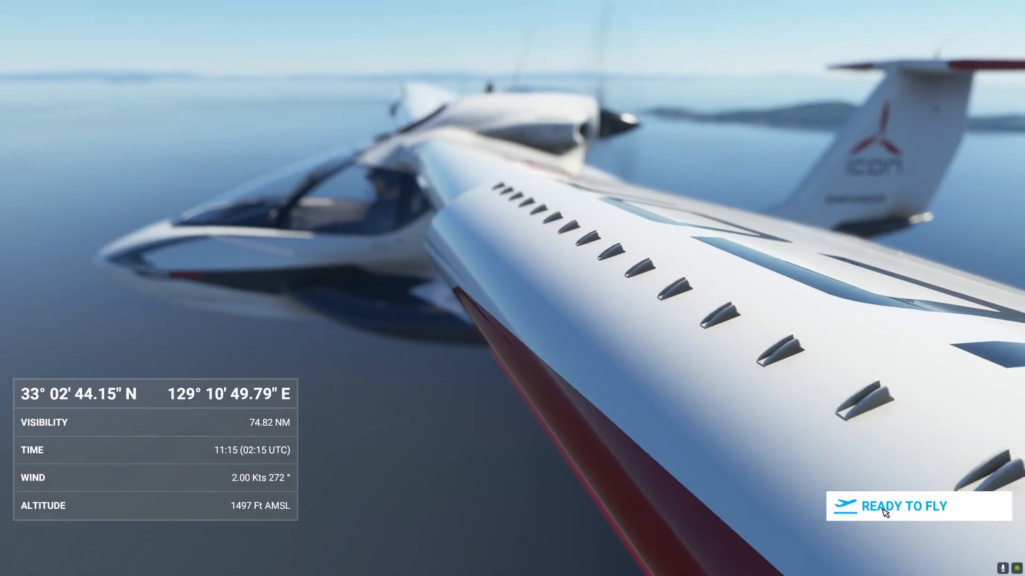
- Enter the loaded flight and toggle slew mode on and off with Y
click(905, 505)
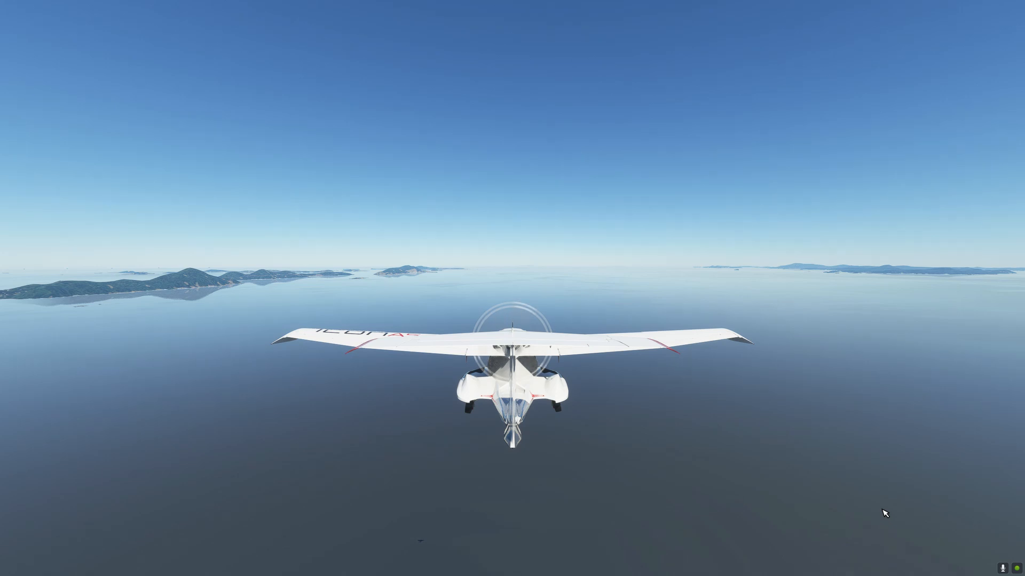
key(y)
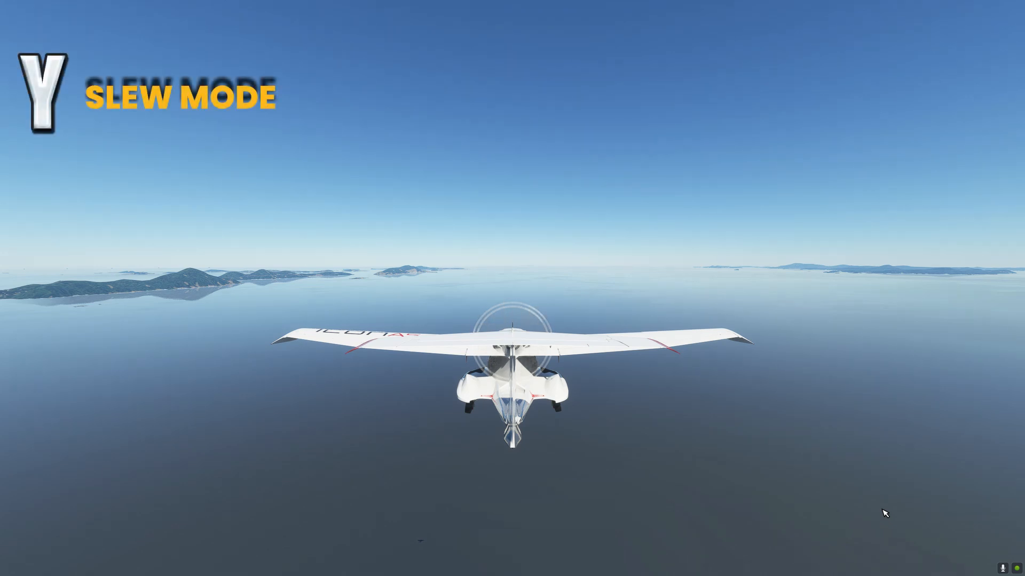
key(y)
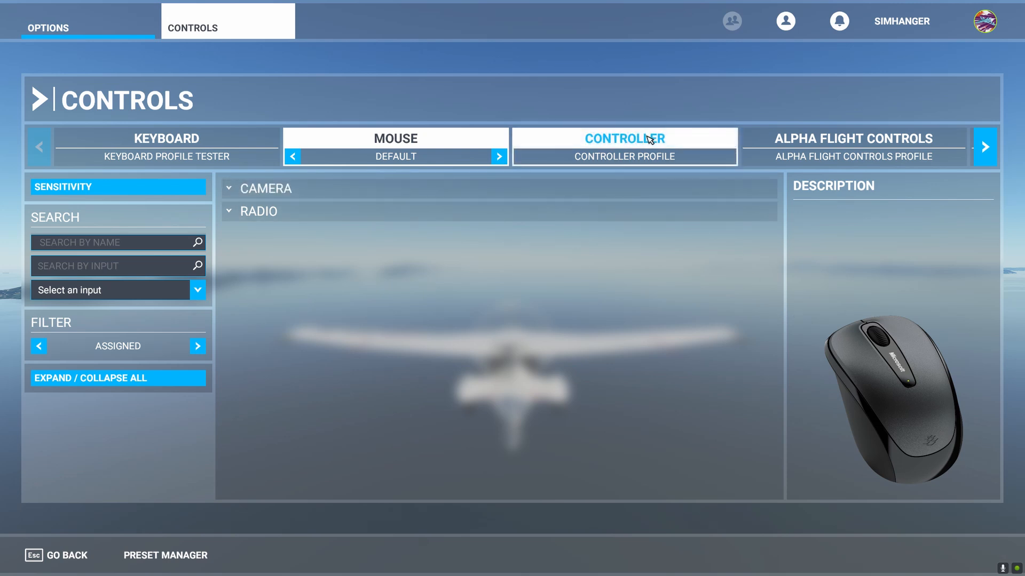
- Show all keyboard bindings with categories collapsed and the filter set to All
click(623, 137)
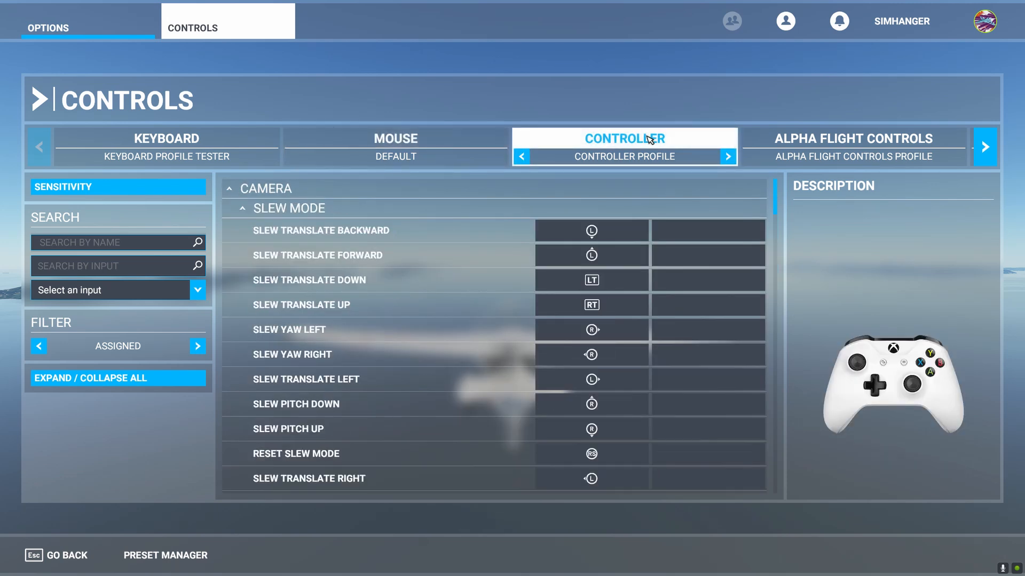
click(166, 138)
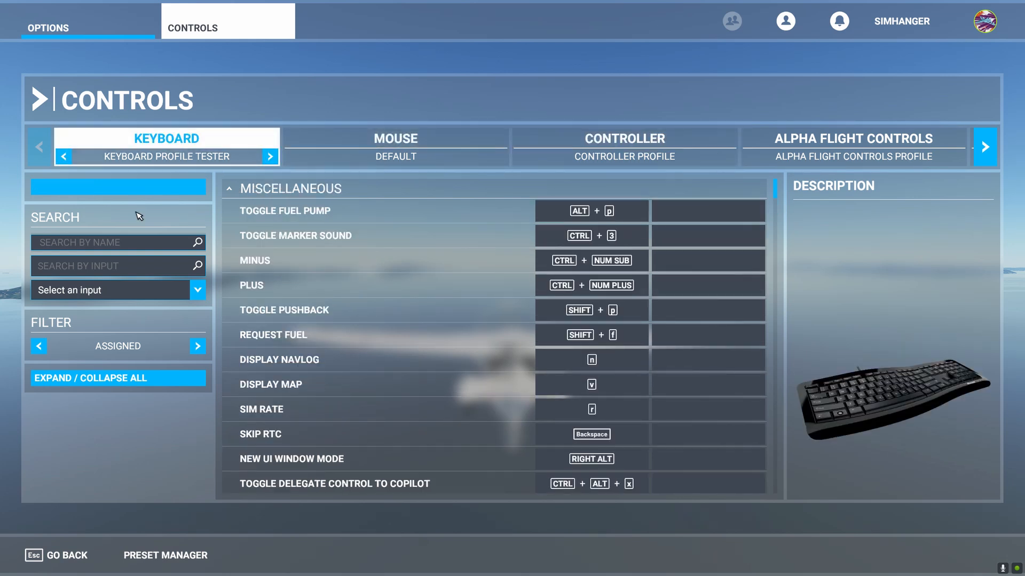
click(91, 377)
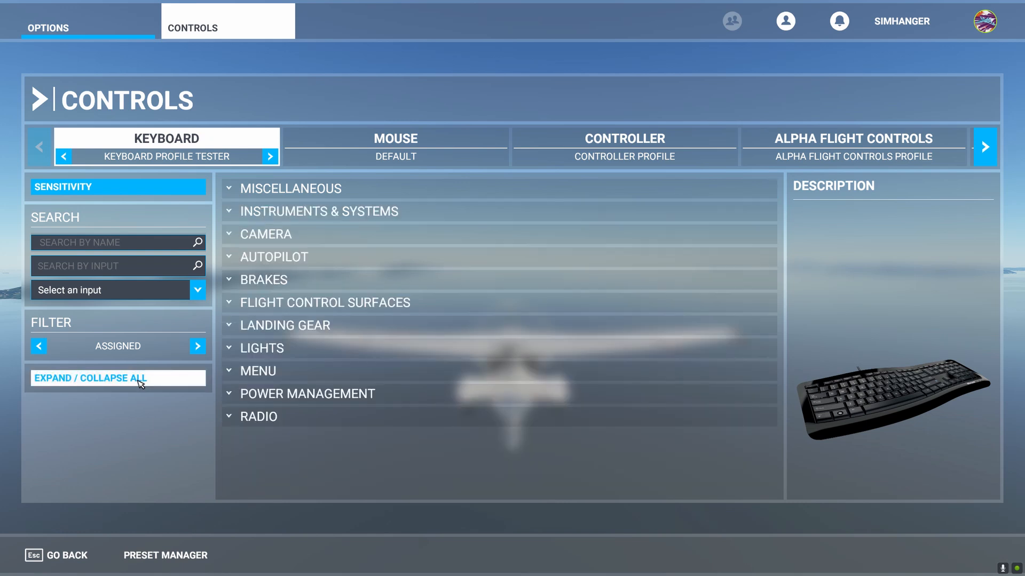
mouse_move(180, 361)
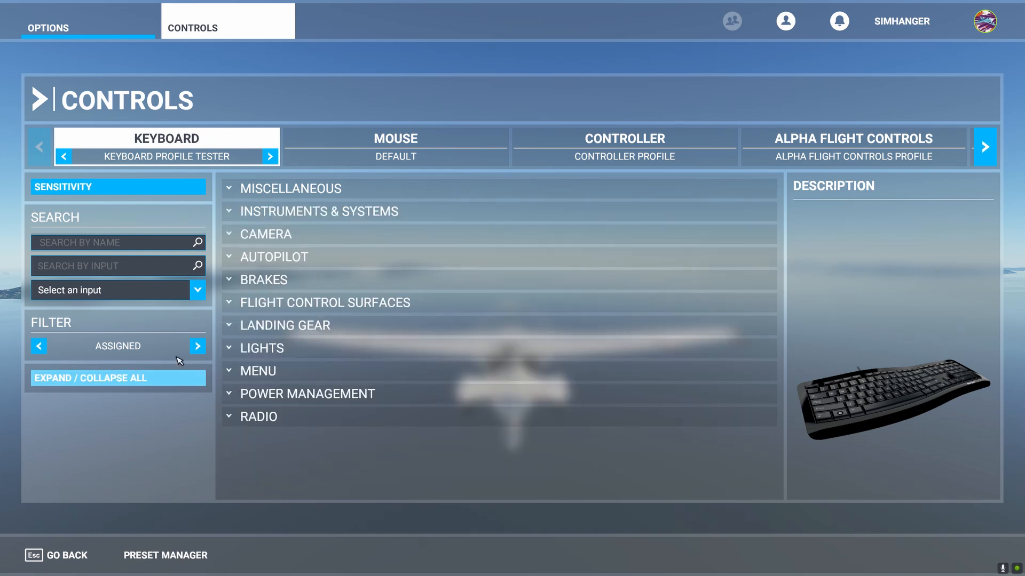
click(197, 346)
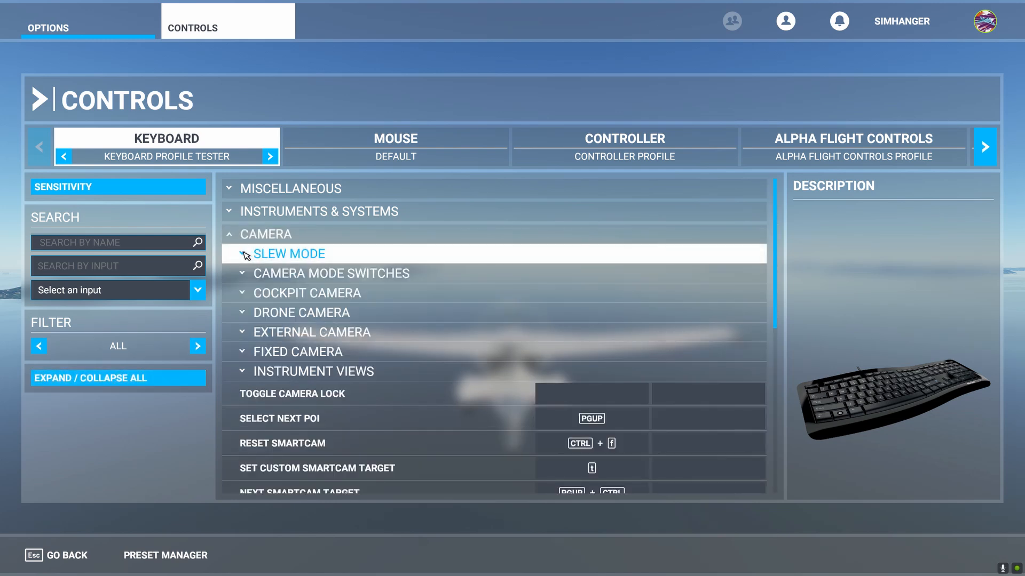
- Expand Slew Mode and read the slew up, backward and forward binding descriptions
click(243, 254)
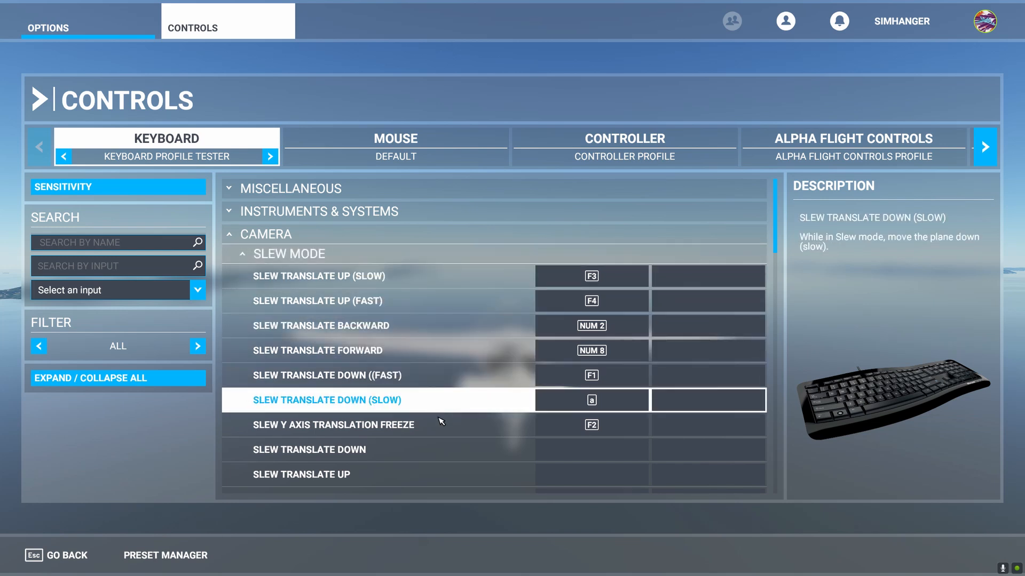
click(318, 275)
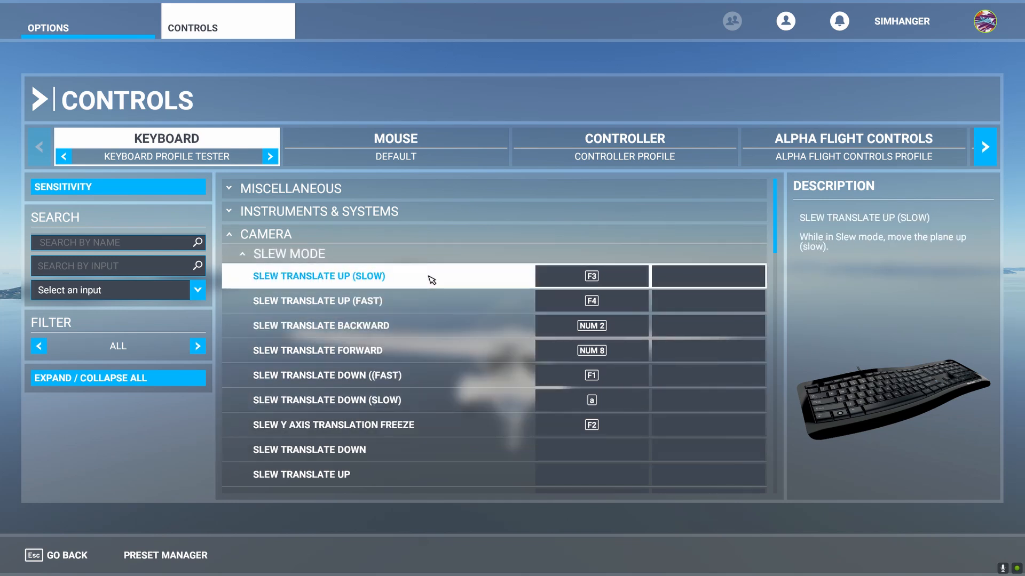
click(320, 325)
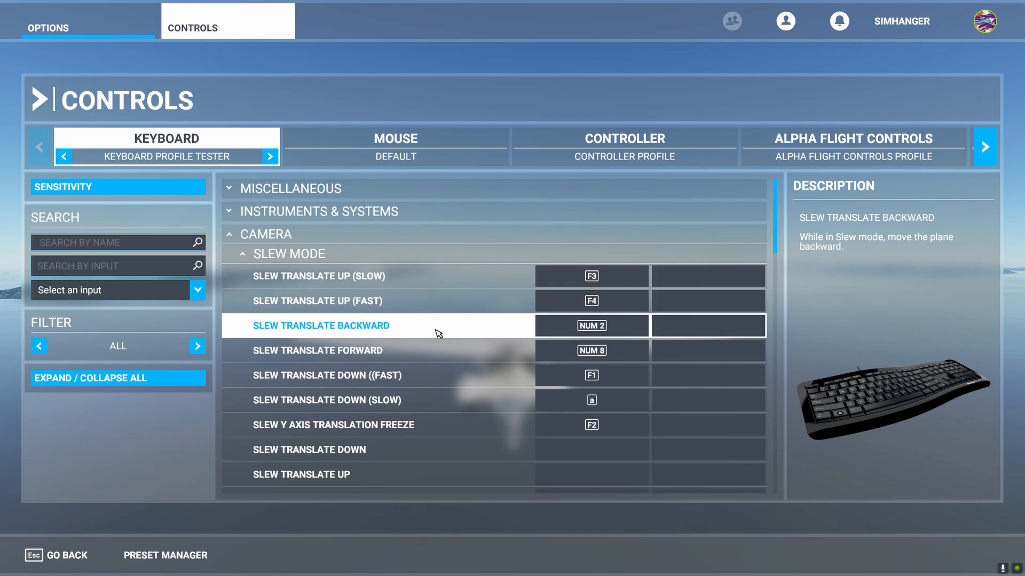
click(317, 350)
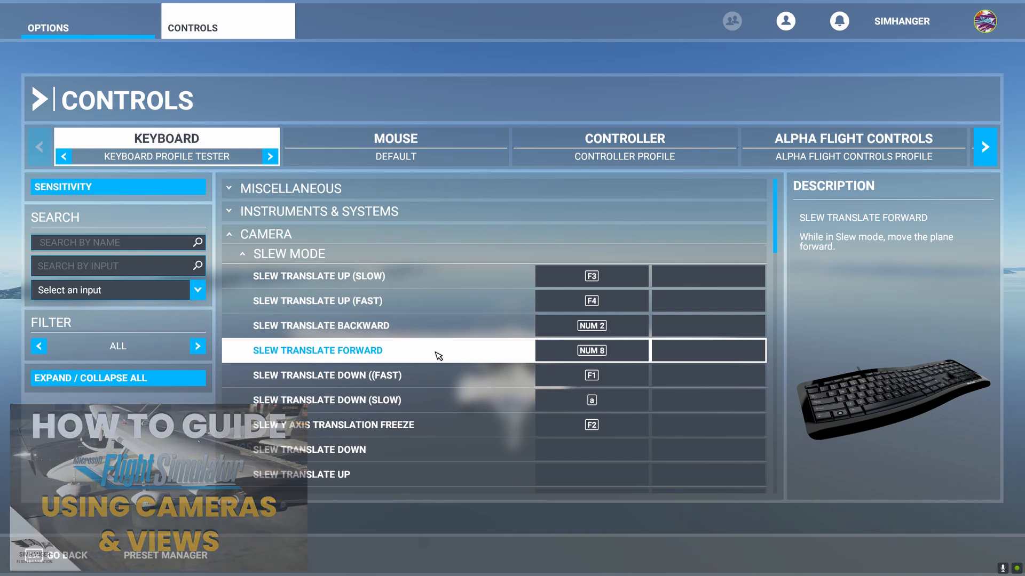
scroll(down, 3)
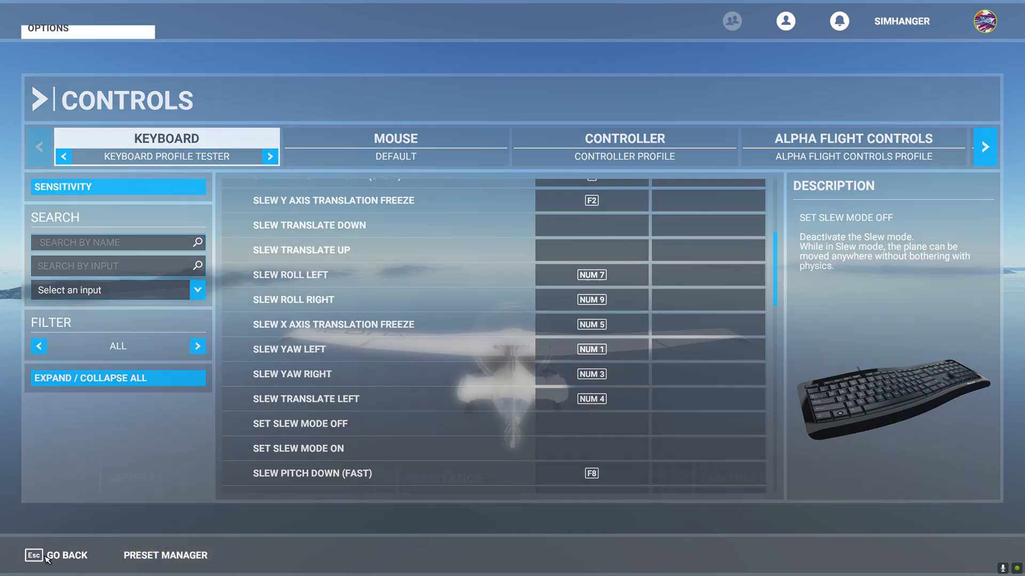
- Exit the Controls menu with Go Back to resume flying over the islands
click(65, 555)
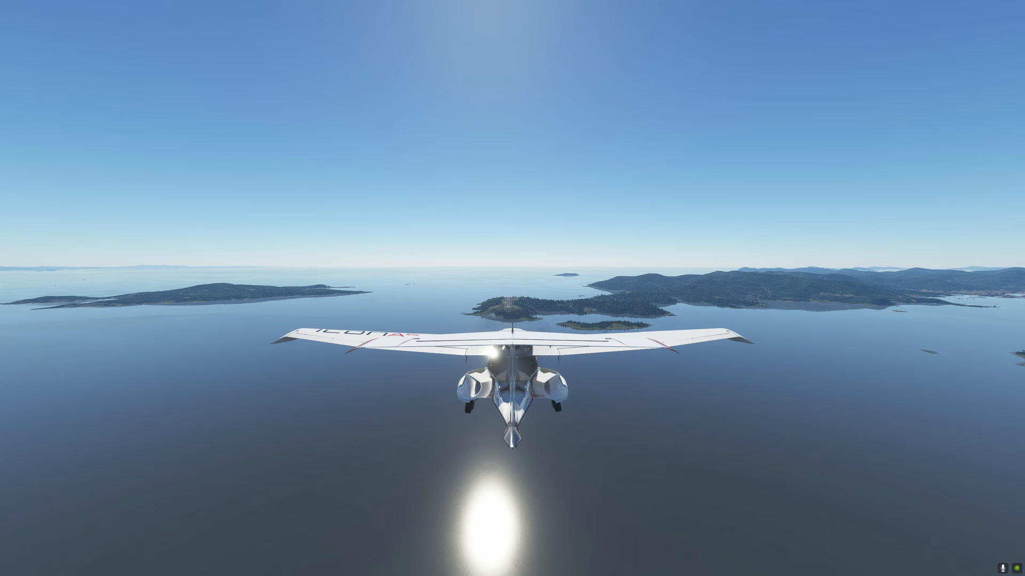
mouse_move(513, 23)
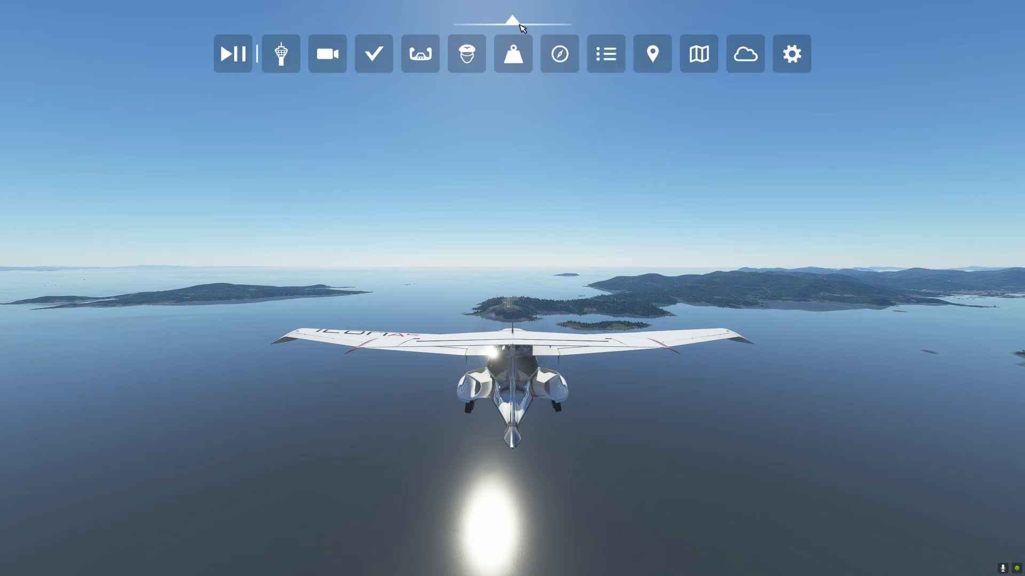
mouse_move(232, 54)
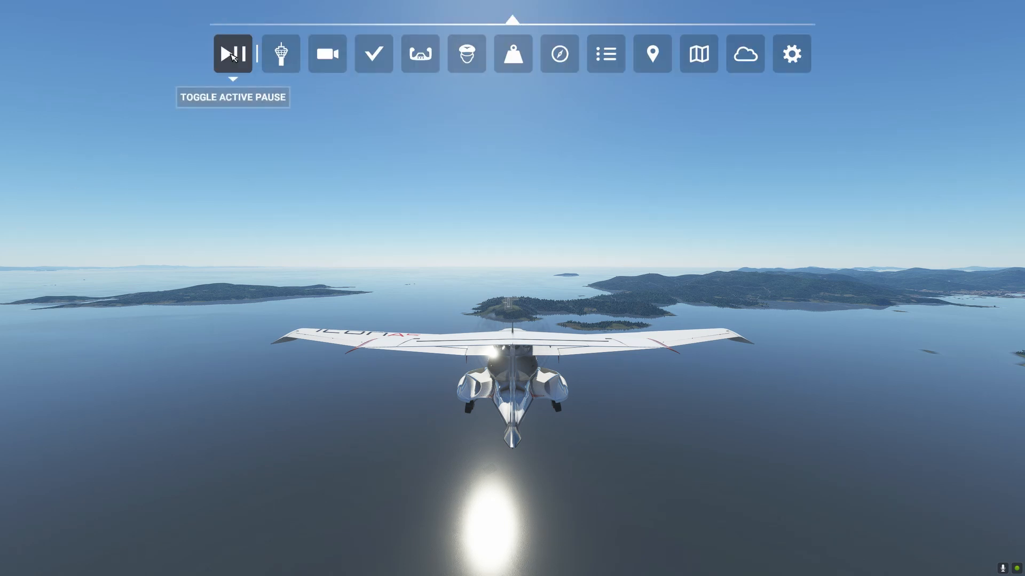
mouse_move(312, 190)
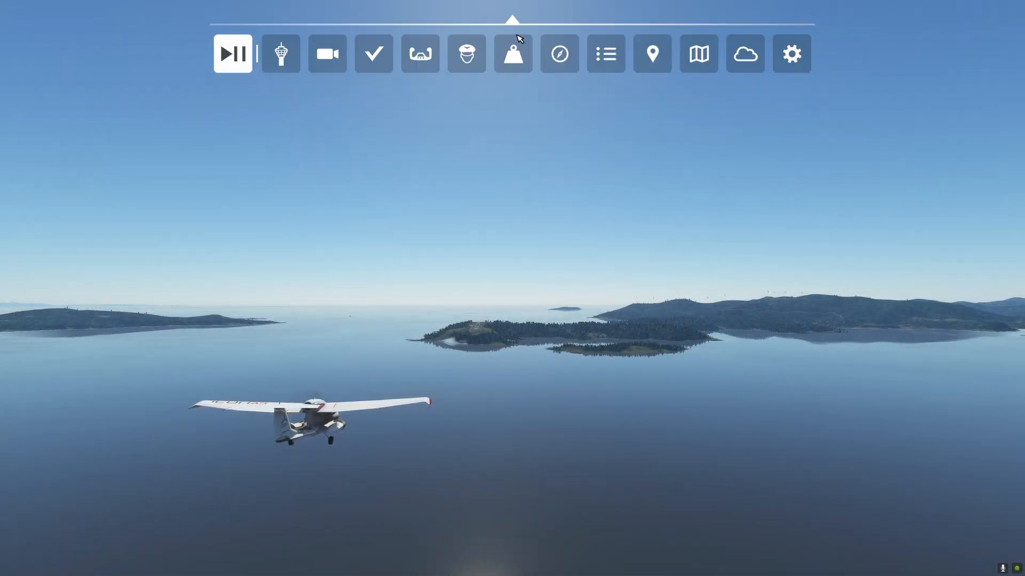
- Bring up the weather panel, try the Few Clouds preset, then return to Clear Skies
click(743, 53)
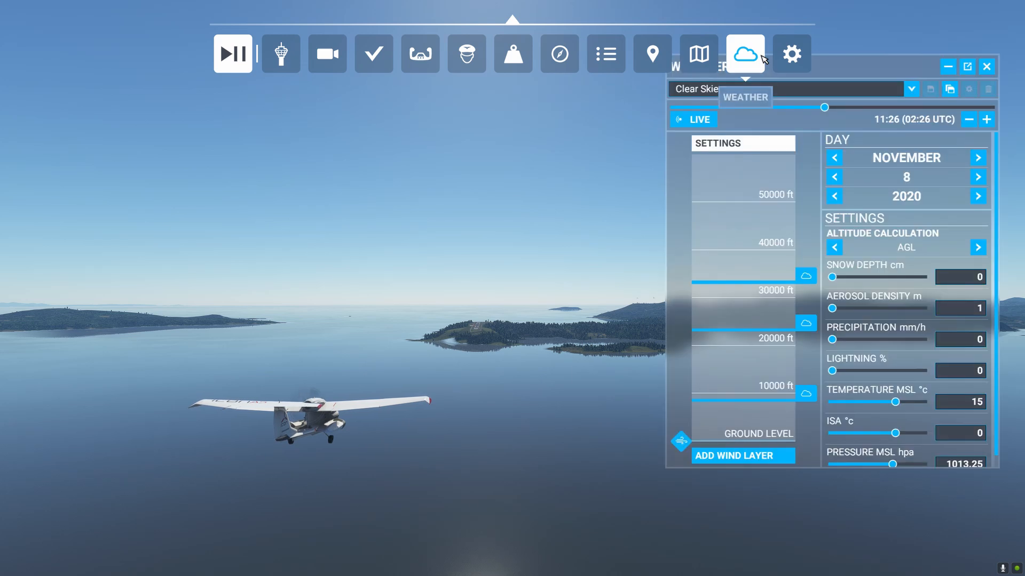
drag(783, 65, 784, 94)
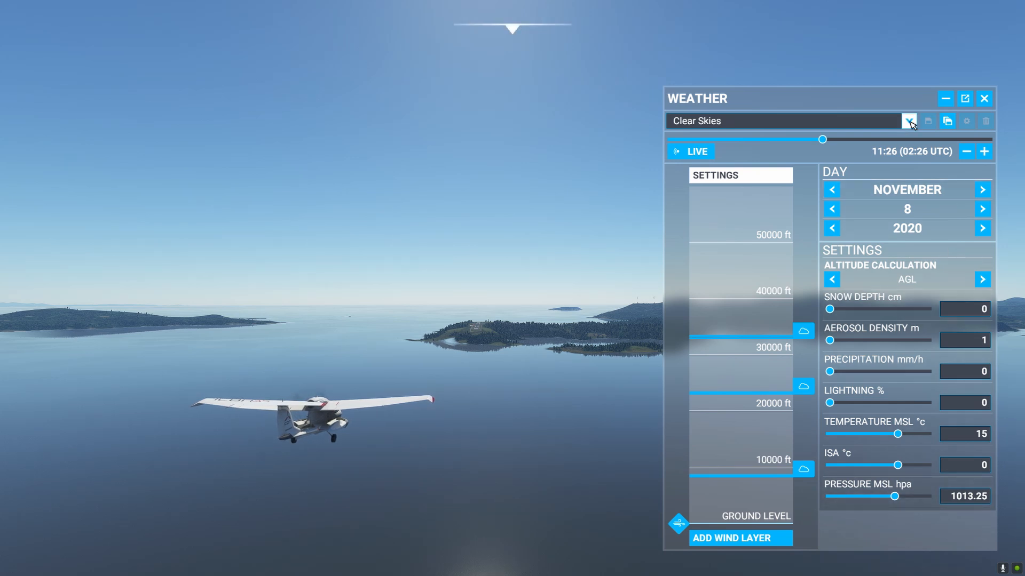
click(908, 121)
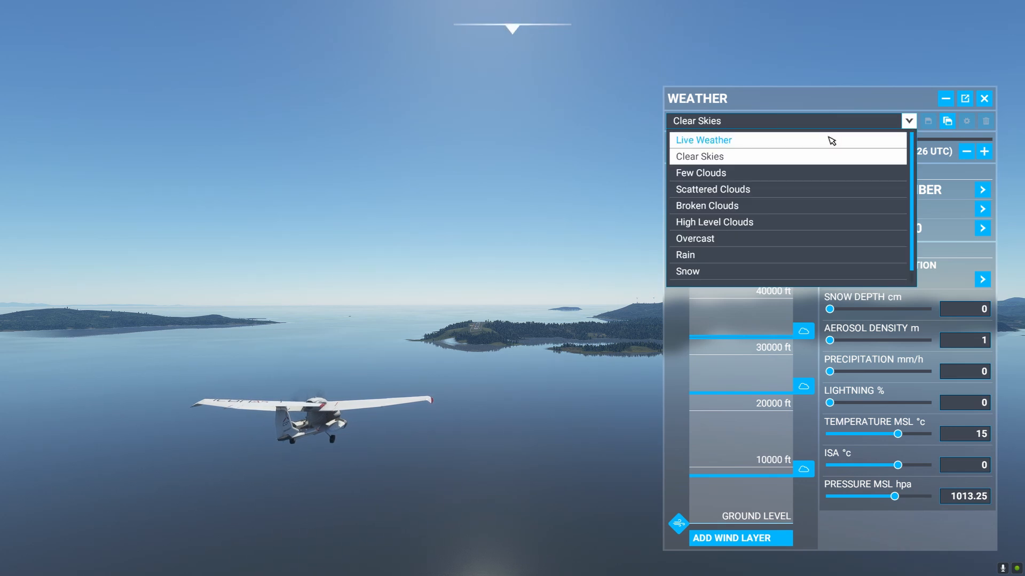
mouse_move(830, 157)
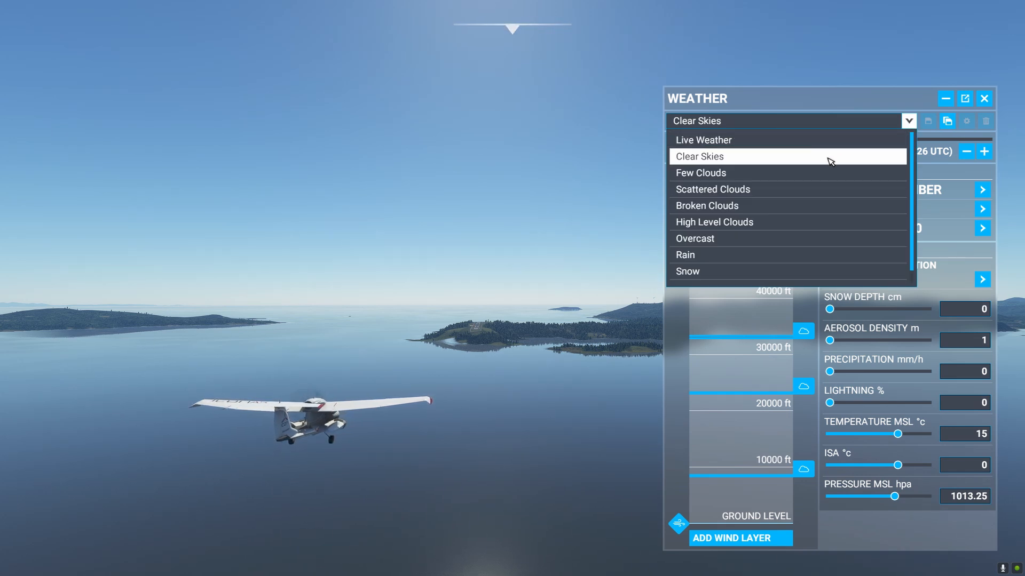
mouse_move(831, 171)
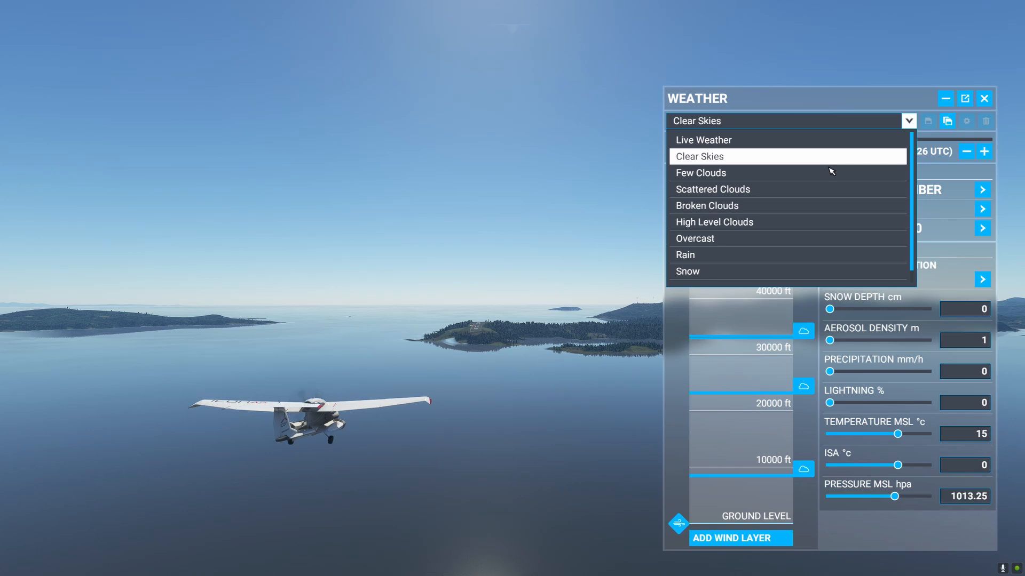
click(699, 172)
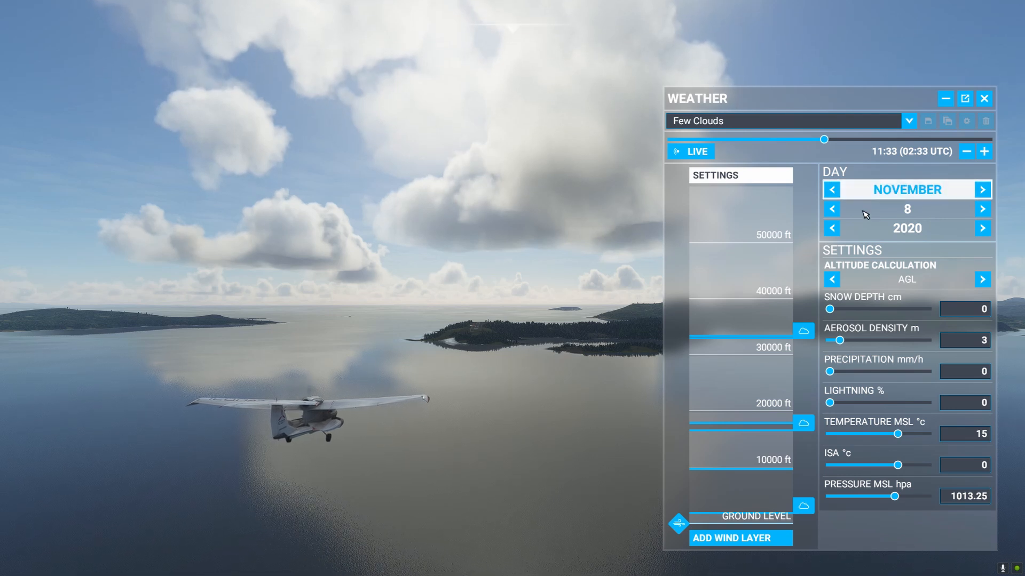
mouse_move(882, 523)
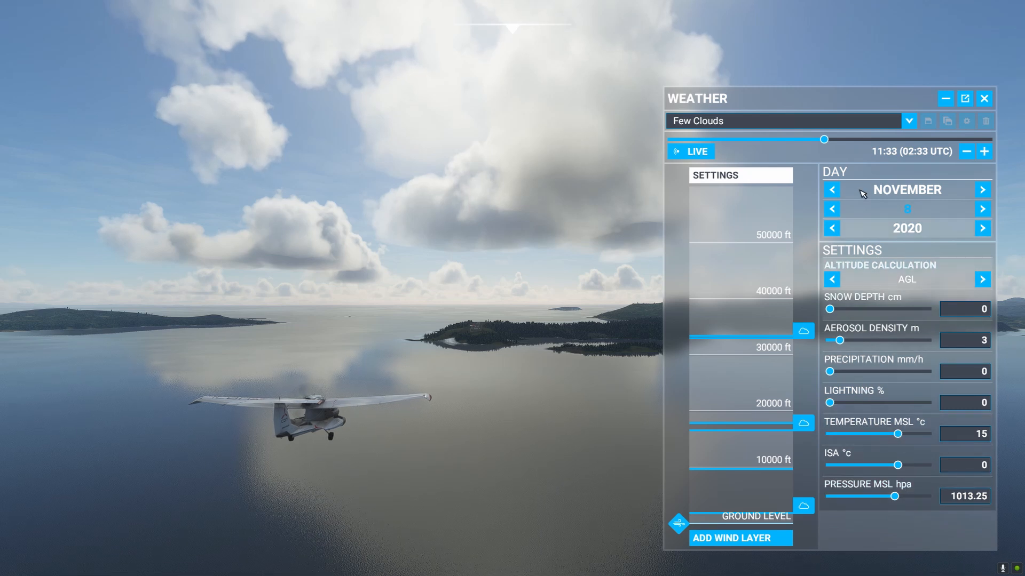
click(907, 121)
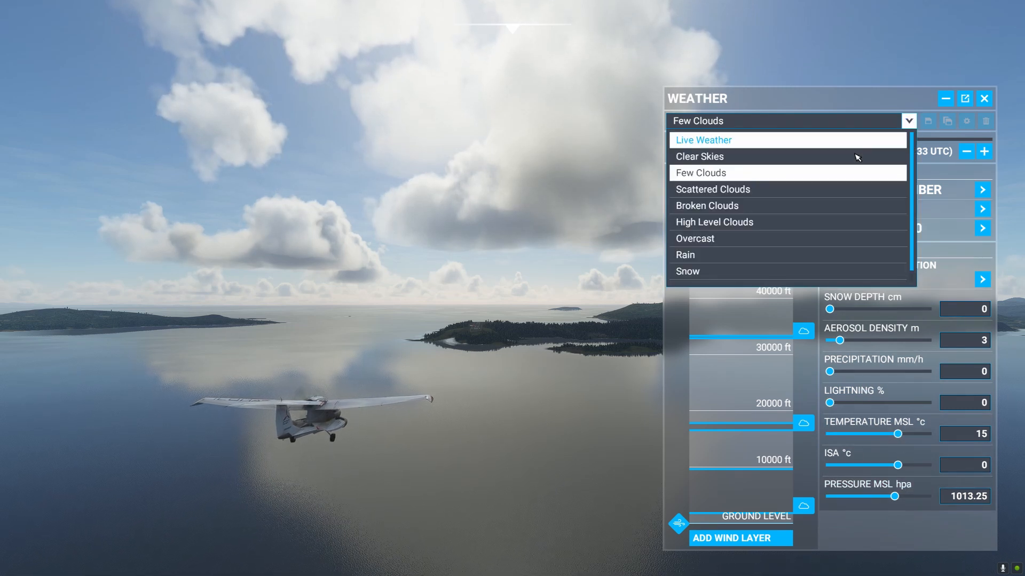
click(699, 156)
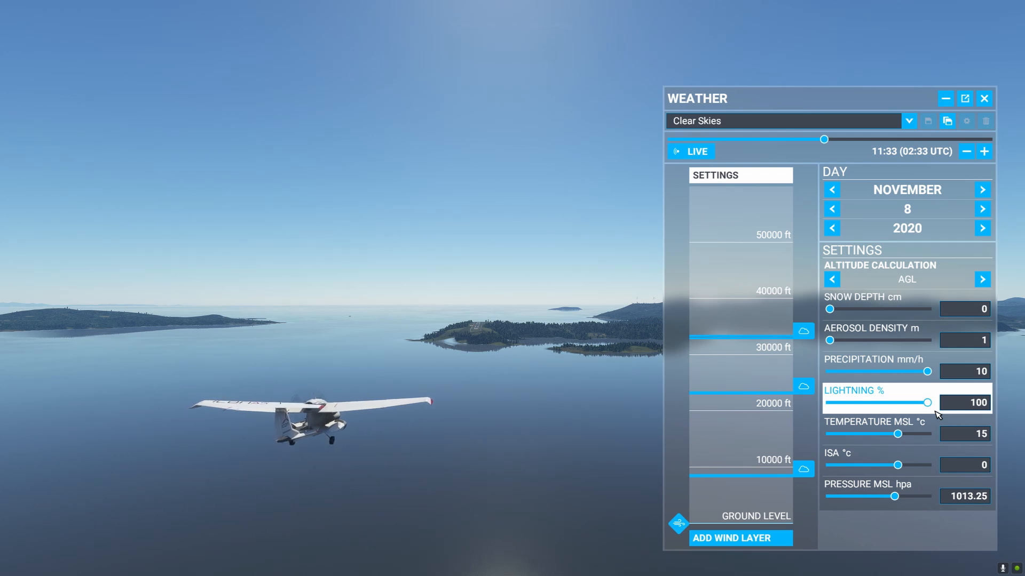
- Select the Few Clouds preset, then view the cockpit and return to the outside view
click(908, 121)
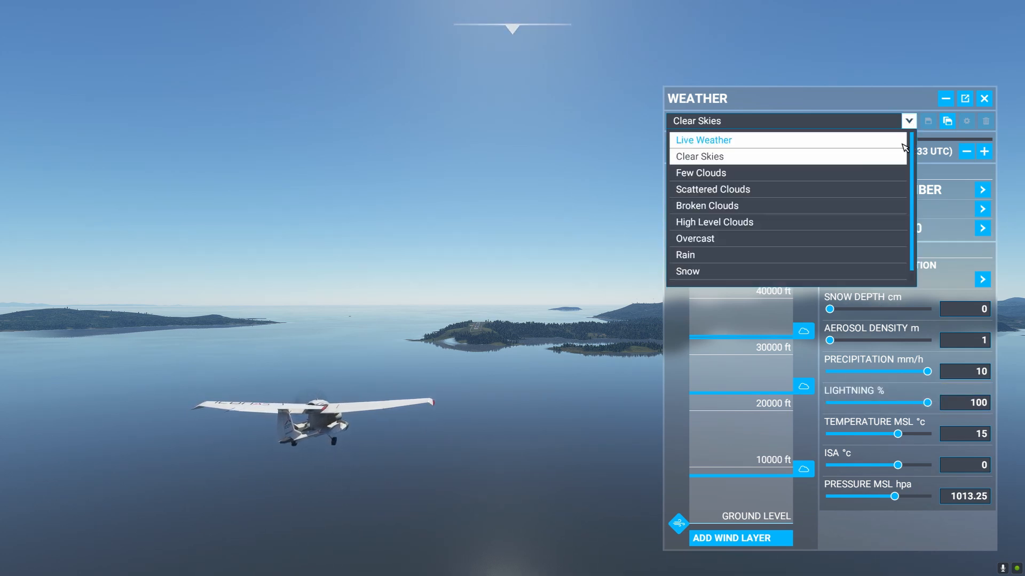
click(701, 172)
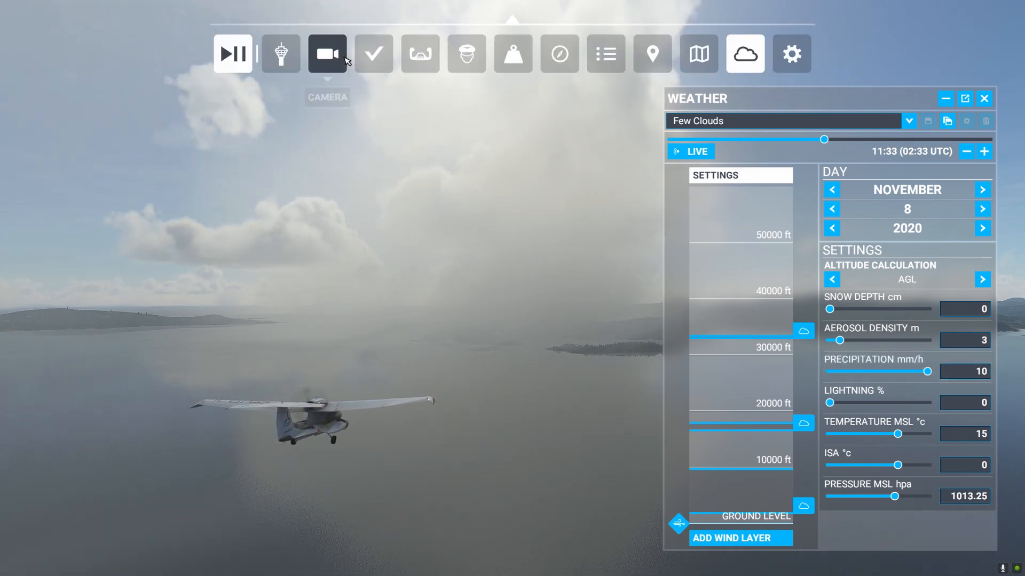
click(326, 54)
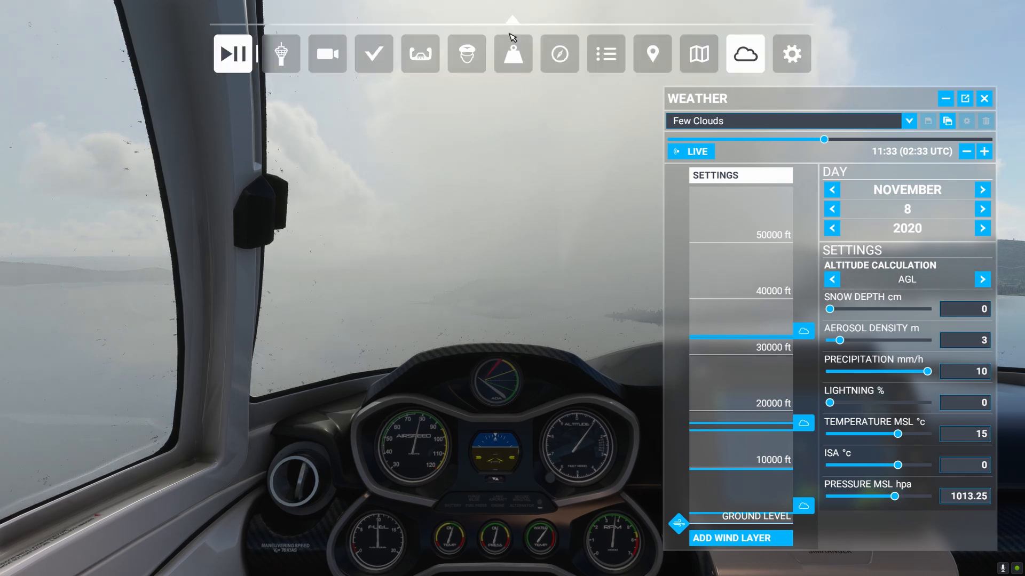
click(326, 54)
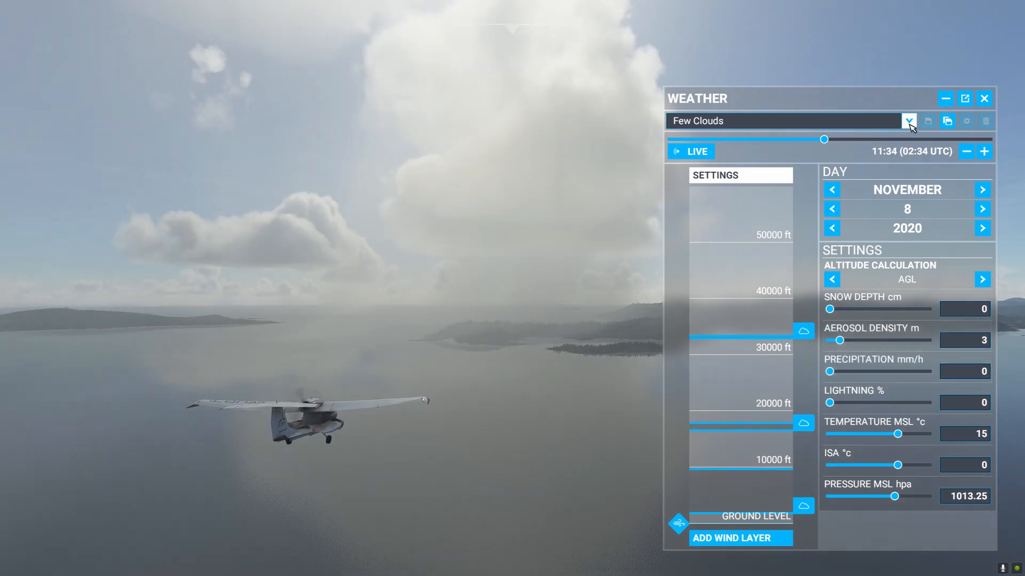
- Pick Broken Clouds from the weather preset list
click(908, 121)
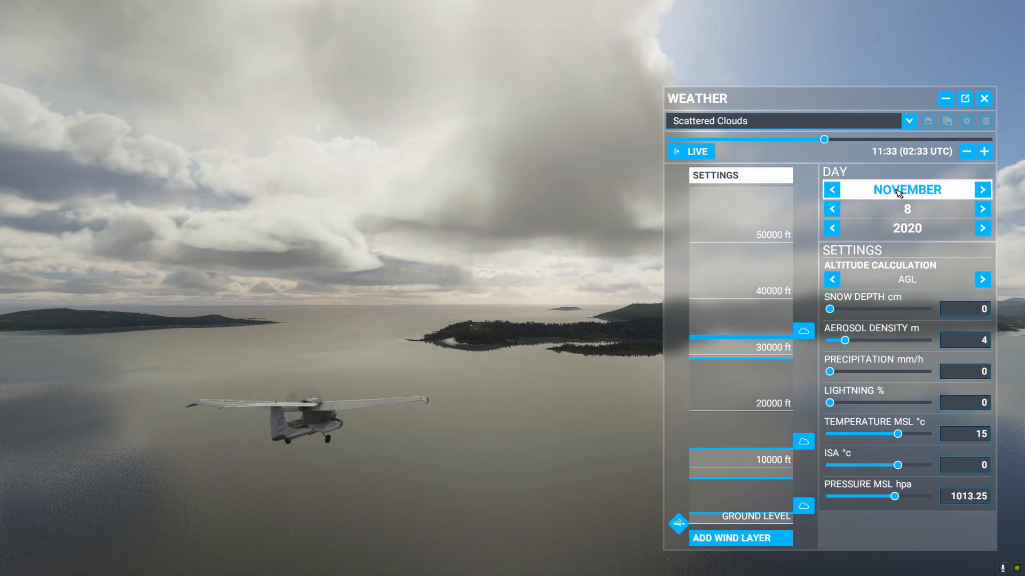
click(908, 121)
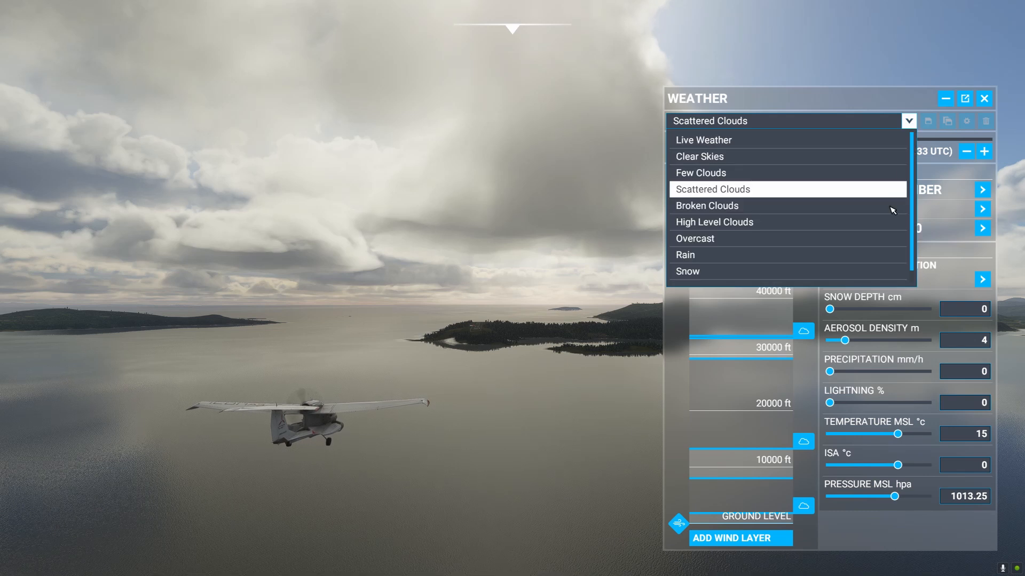
click(706, 205)
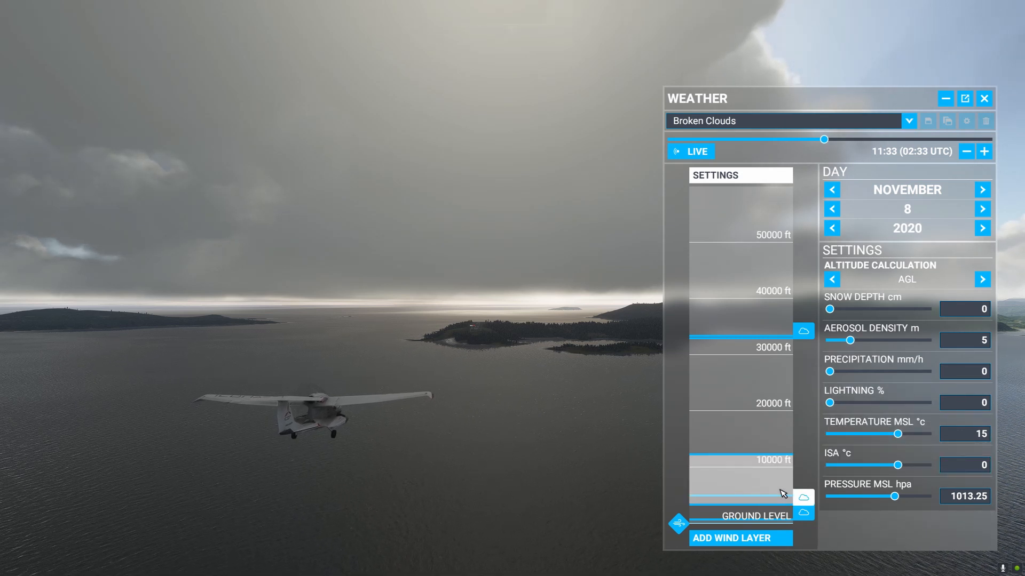
- Open the settings of the lowest Broken Clouds cloud layer
click(803, 500)
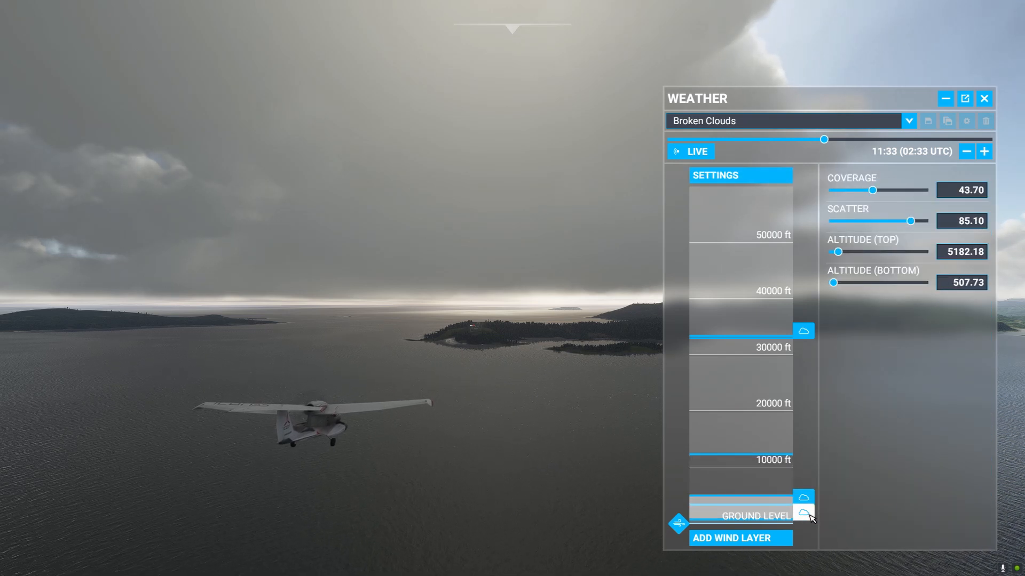
mouse_move(859, 353)
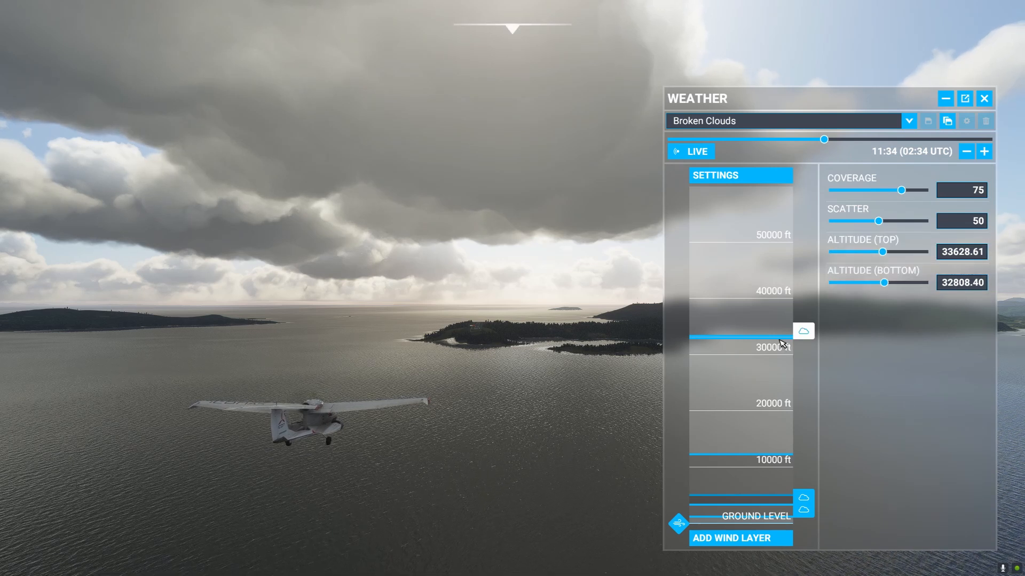
mouse_move(934, 282)
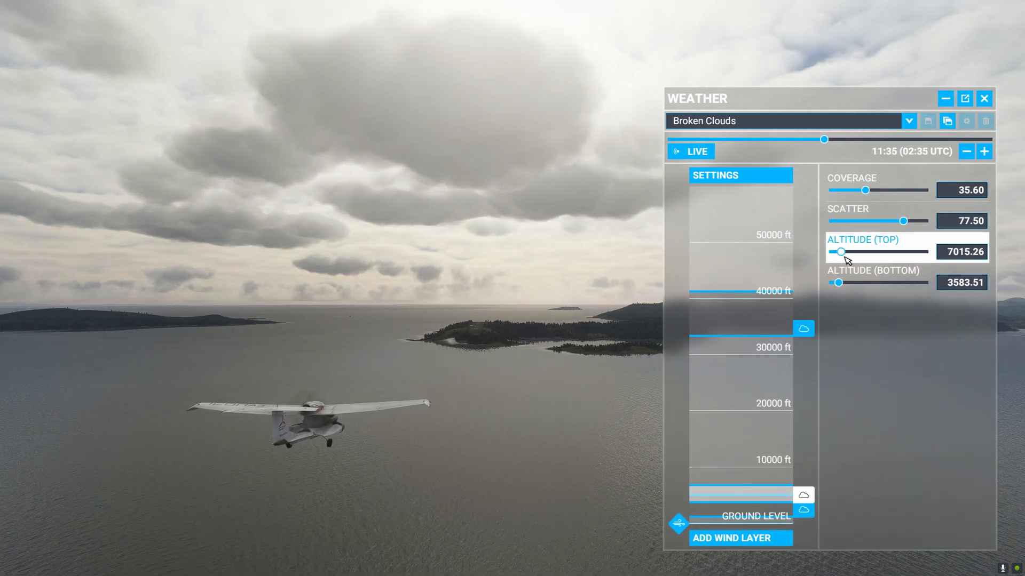
mouse_move(941, 436)
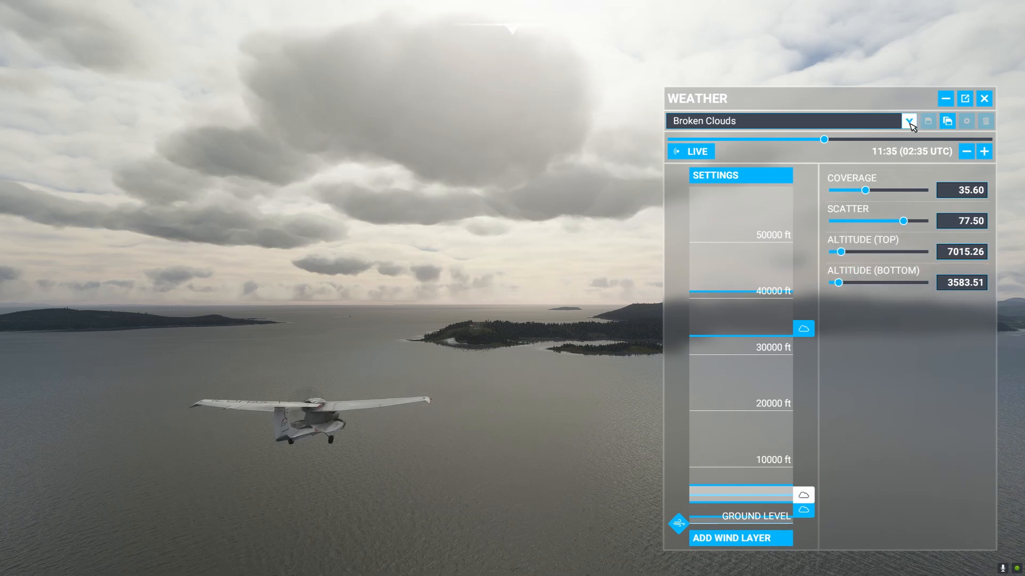
- Cycle through High Level Clouds and Rain presets, settling on Snow
click(907, 121)
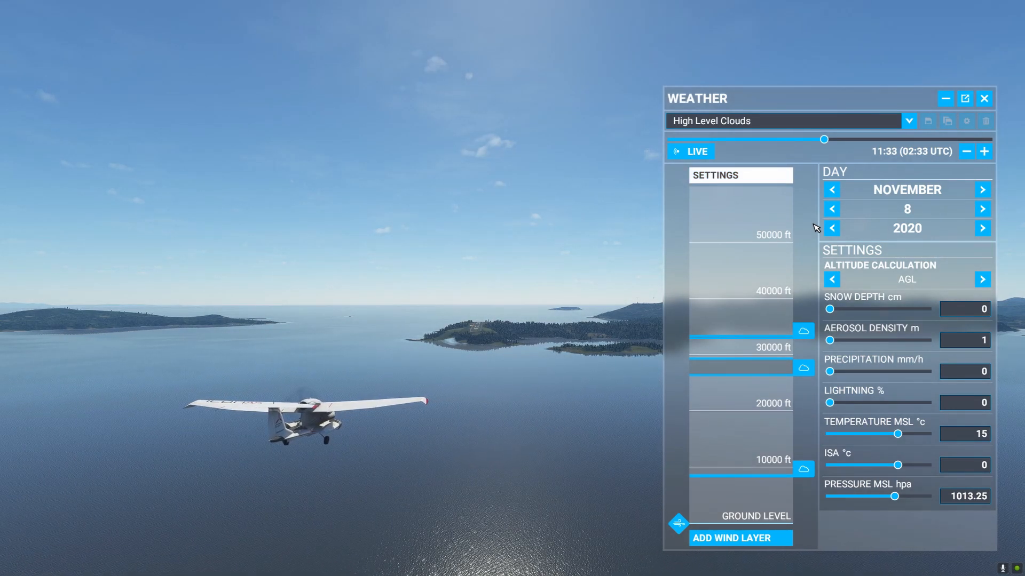
mouse_move(852, 511)
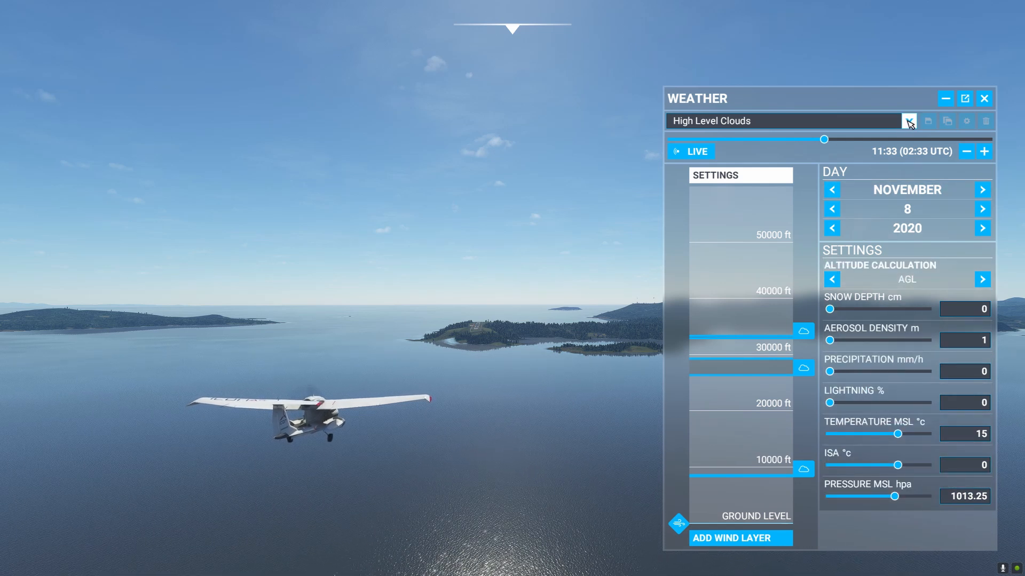
click(908, 121)
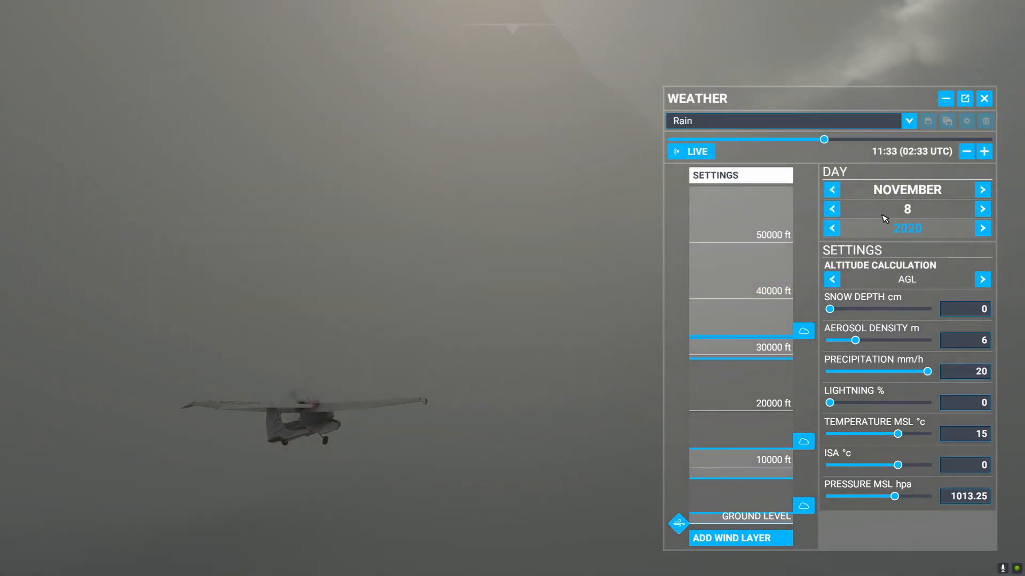
click(908, 122)
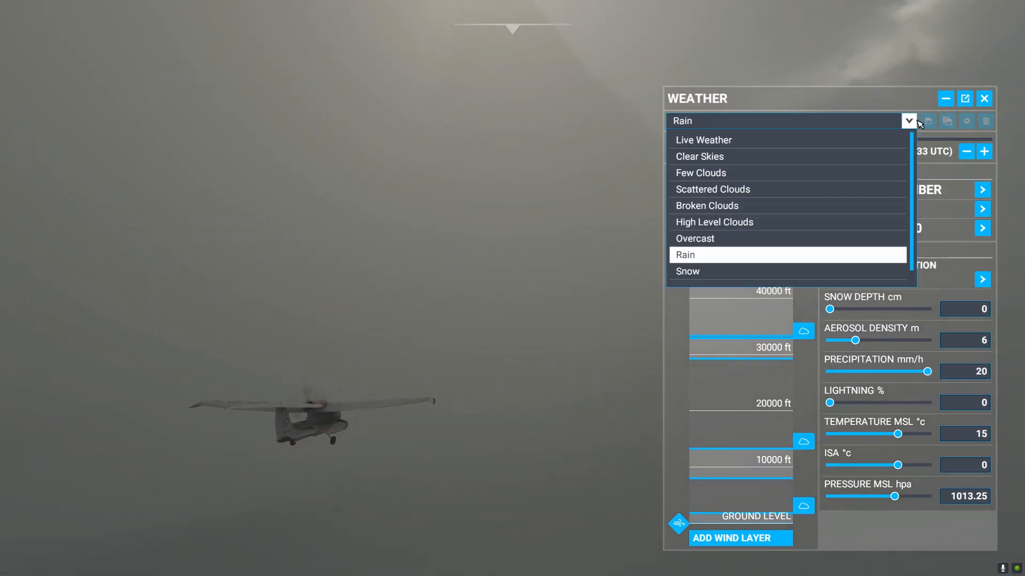
click(687, 271)
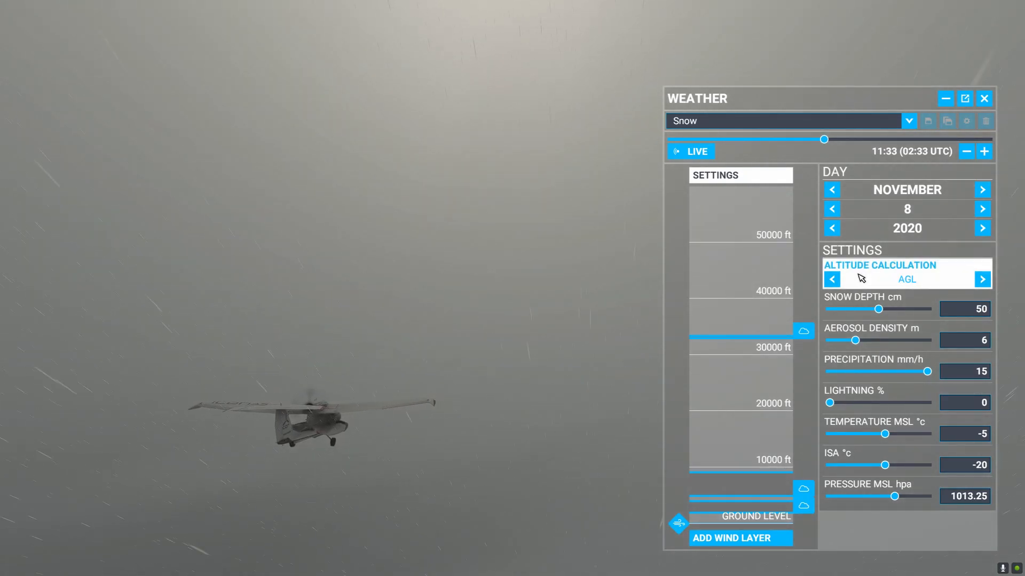
mouse_move(946, 553)
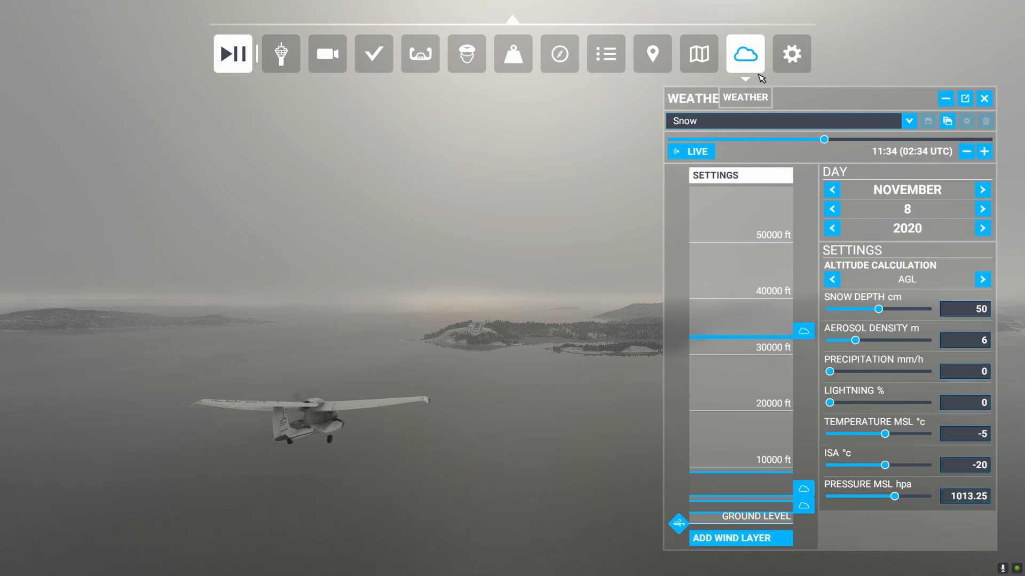
mouse_move(827, 161)
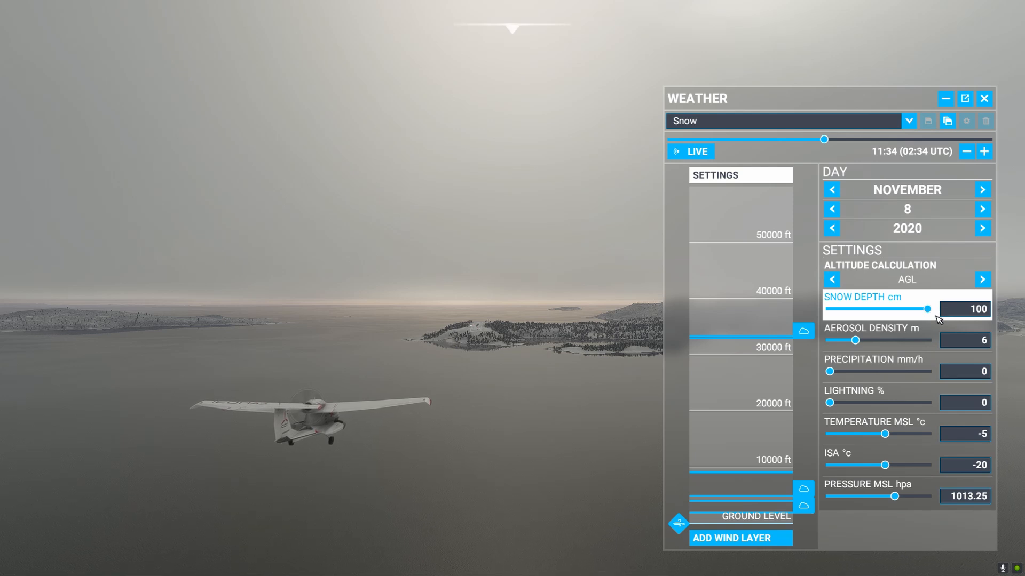
mouse_move(859, 340)
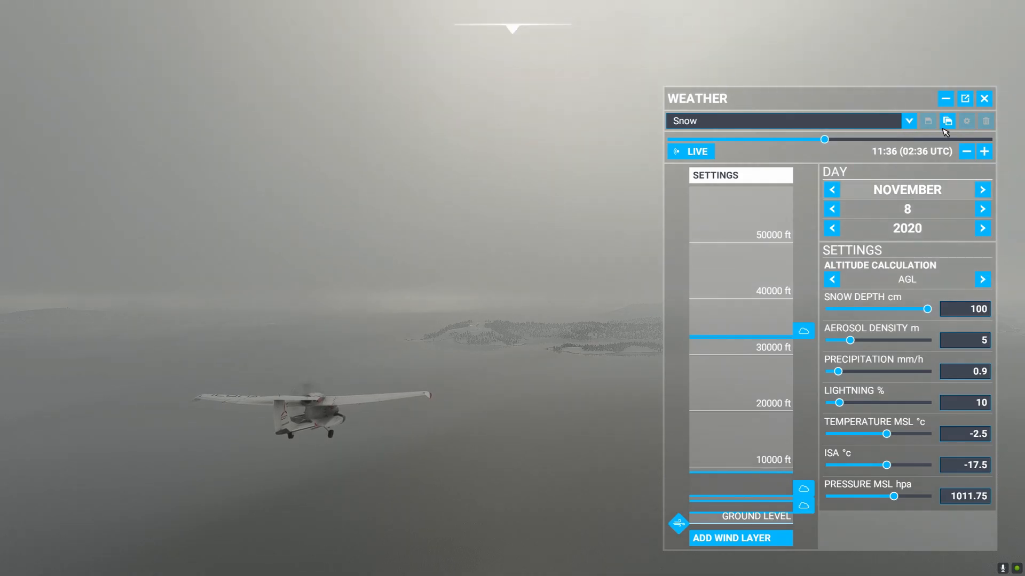
- Bring up the Save As New Preset prompt to store the snowy weather as Custom Snow
click(927, 121)
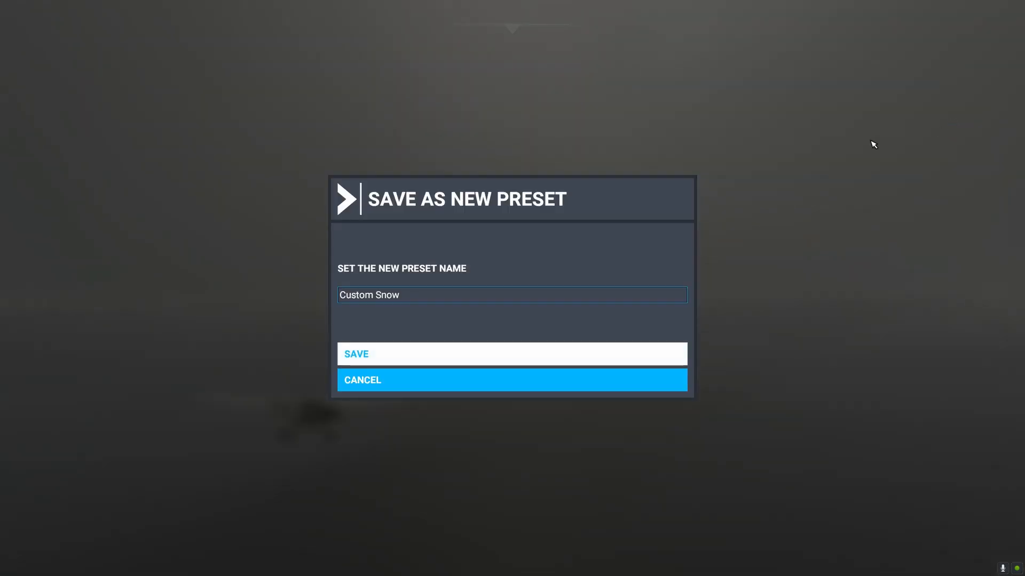
mouse_move(472, 276)
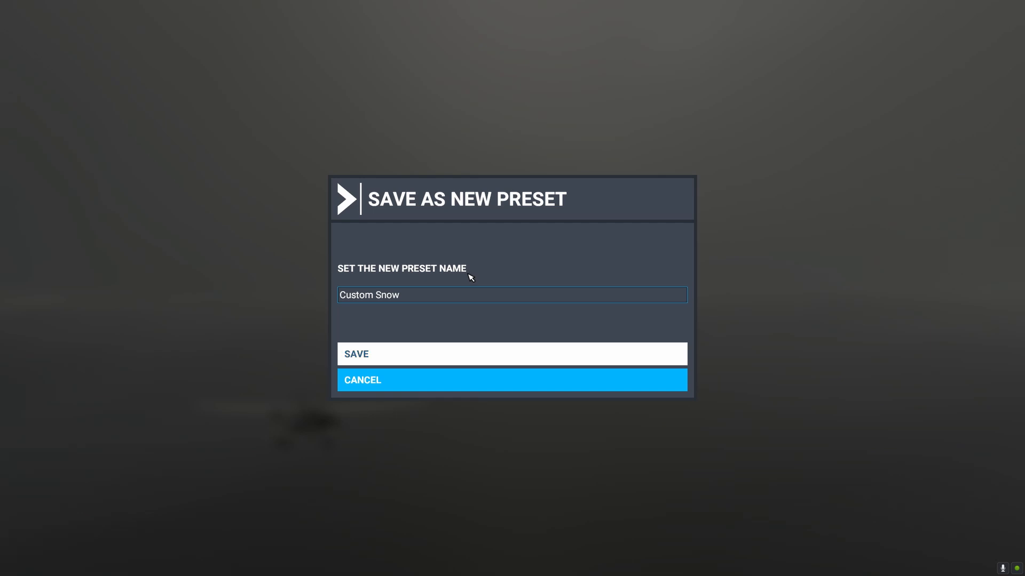
mouse_move(423, 355)
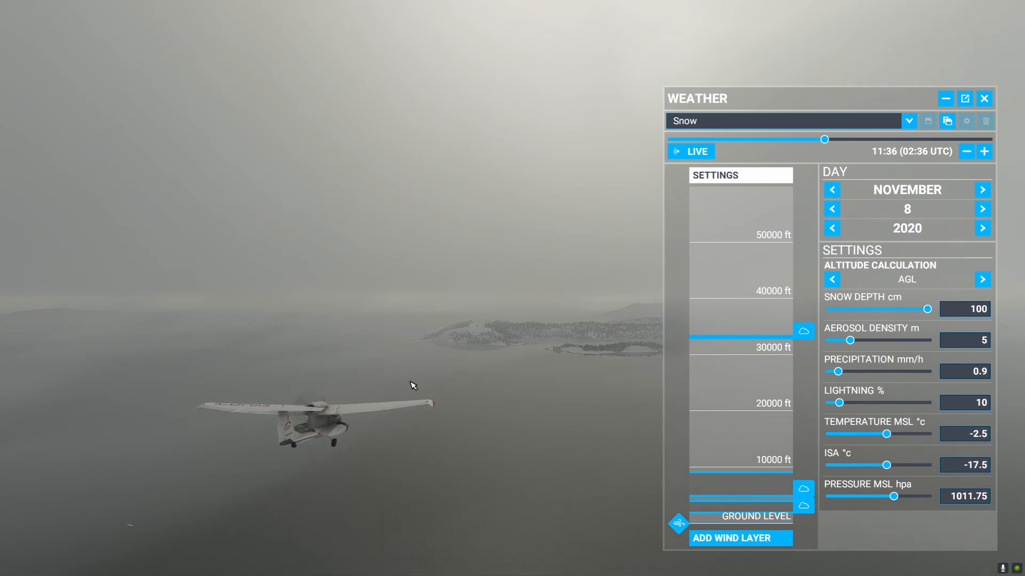
- Switch back to the Clear Skies preset and open the ground-level wind layer settings
click(908, 121)
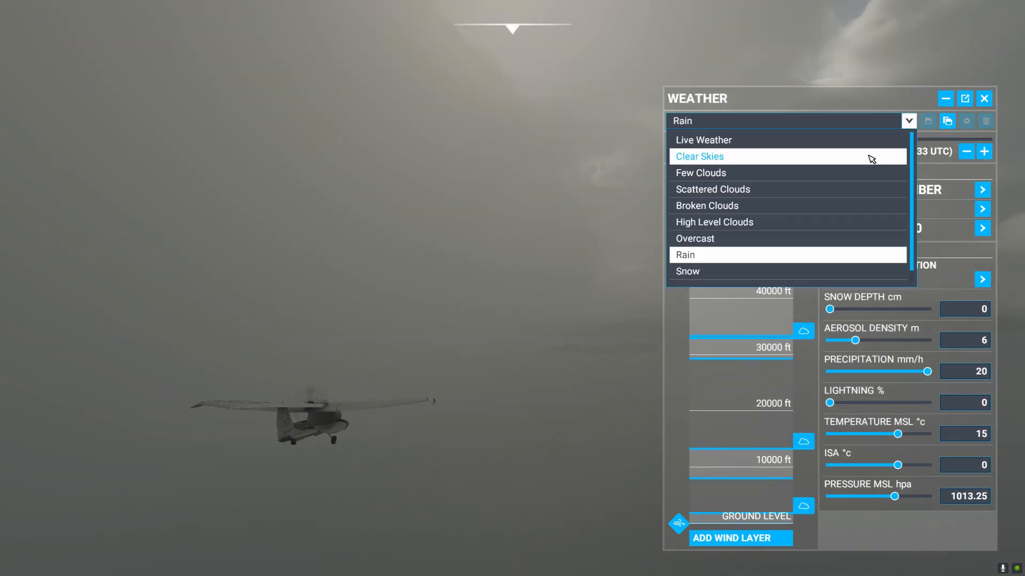
click(699, 156)
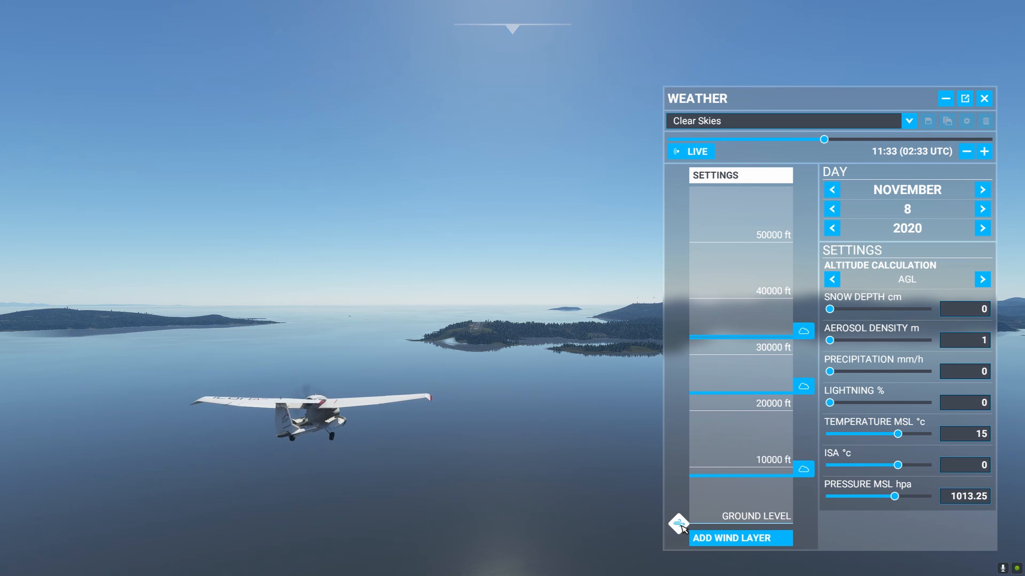
click(739, 539)
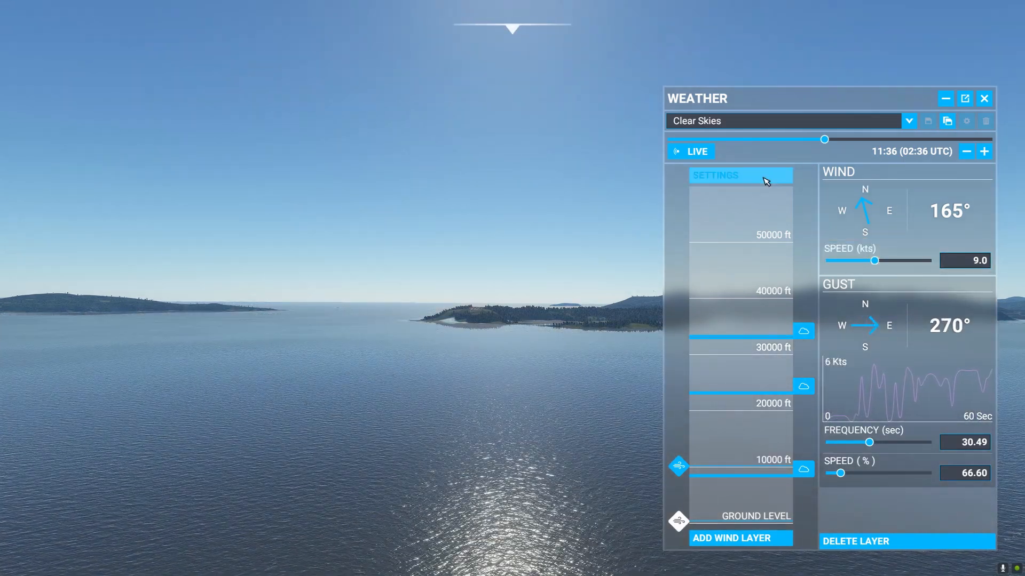
- In the general weather SETTINGS, change Altitude Calculation from AGL to AMSL
click(740, 175)
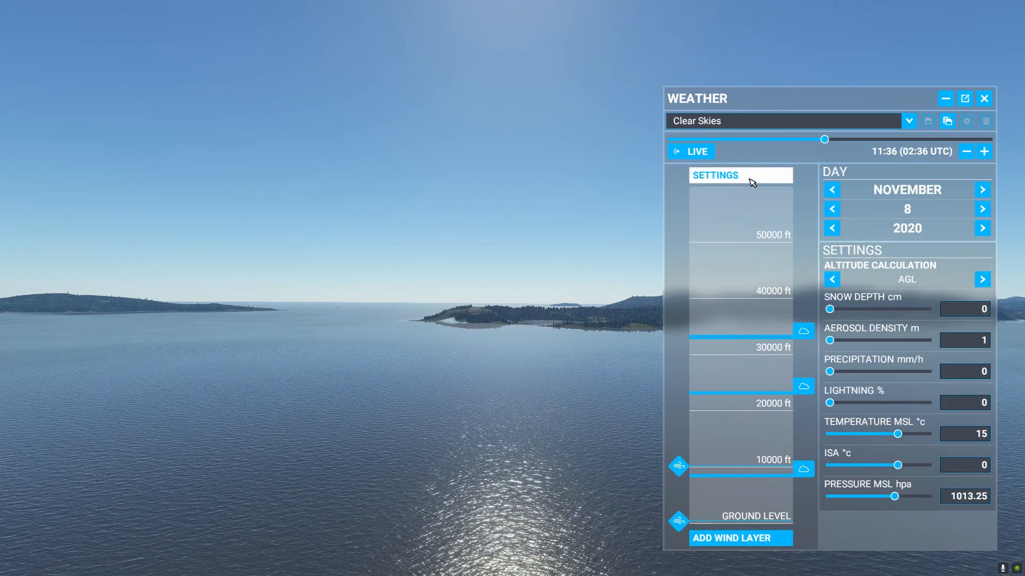
click(982, 279)
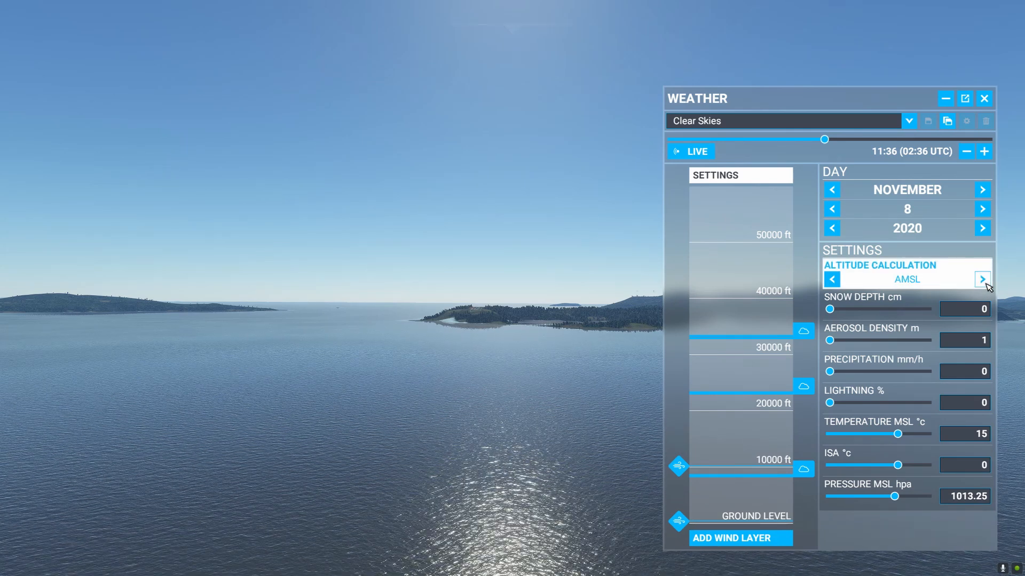
click(982, 279)
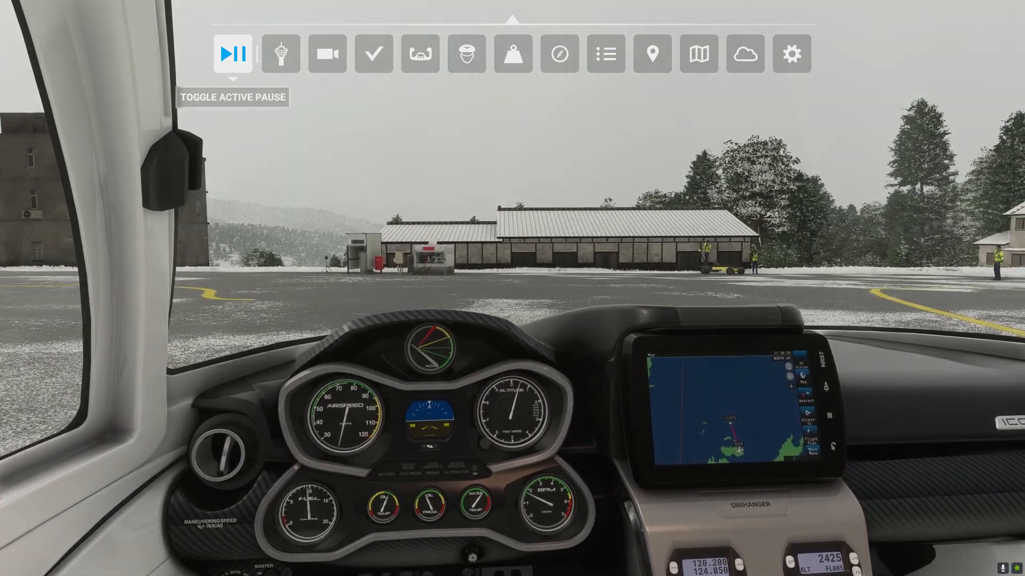
- Toggle Active Pause to freeze the ICON A5 on the snowy apron
click(232, 55)
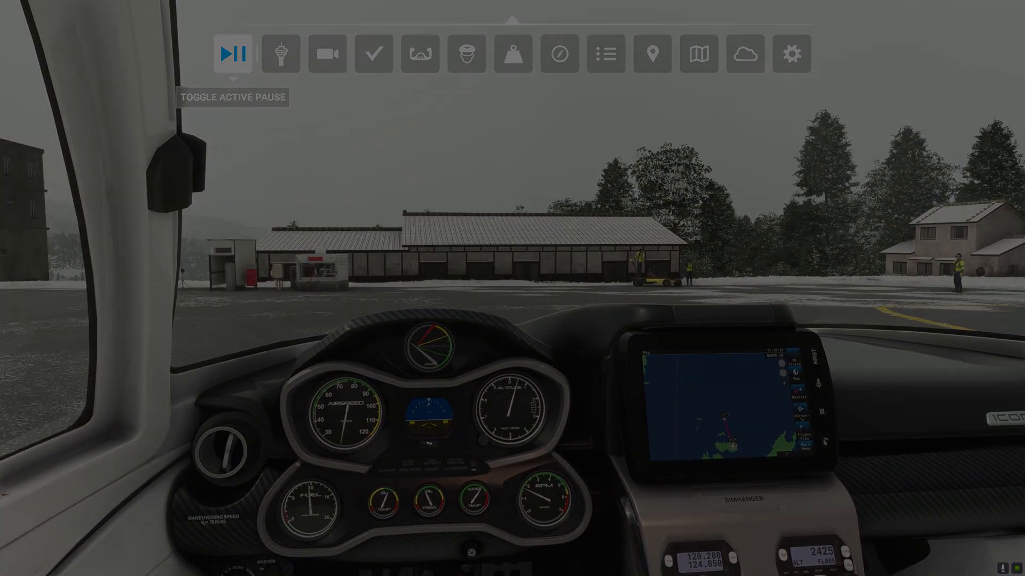